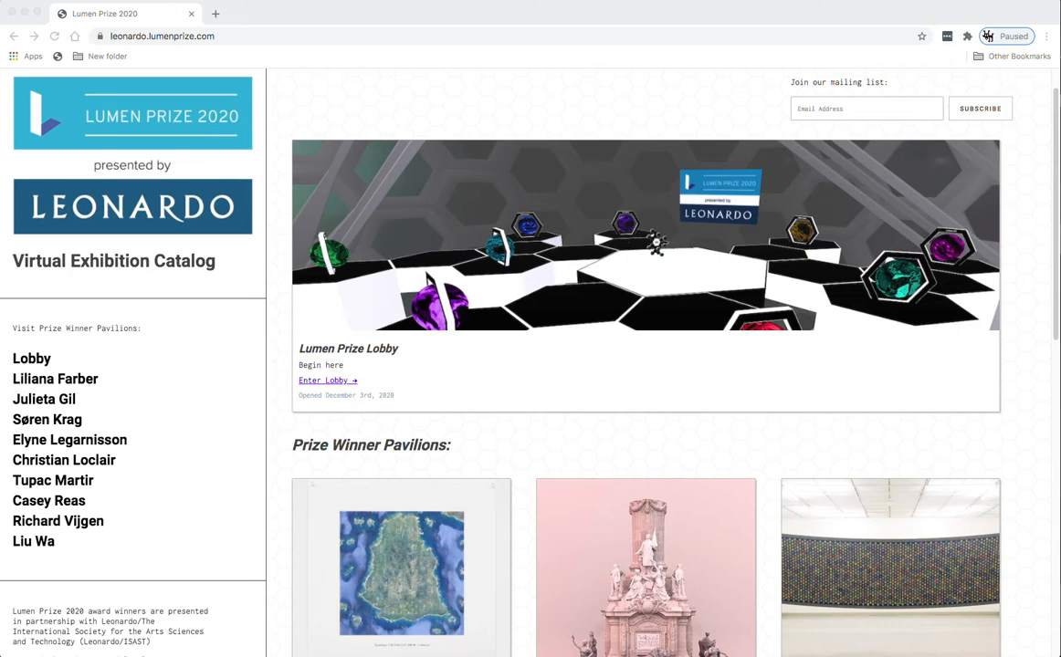
{"action": "mouse_move", "coordinate": [672, 463]}
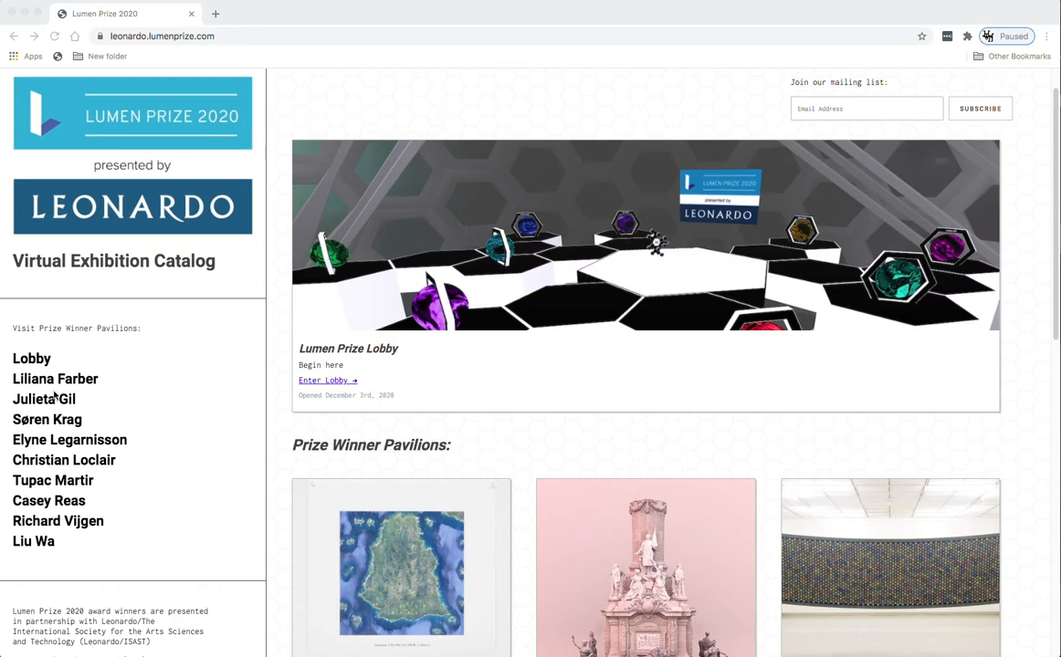
{"action": "mouse_move", "coordinate": [219, 271]}
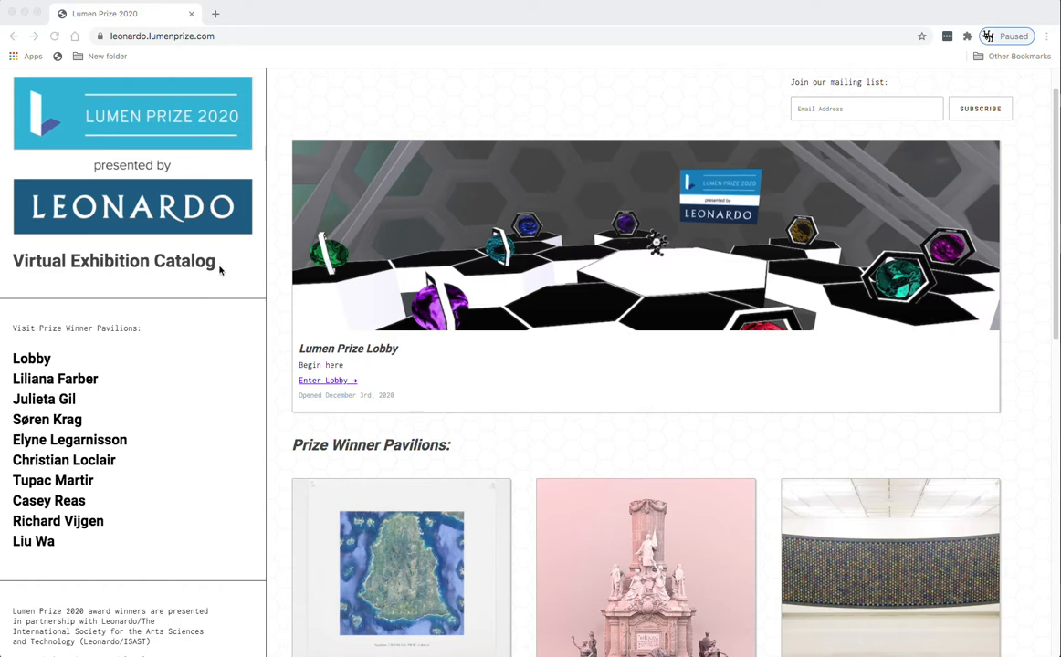
{"action": "mouse_move", "coordinate": [53, 480]}
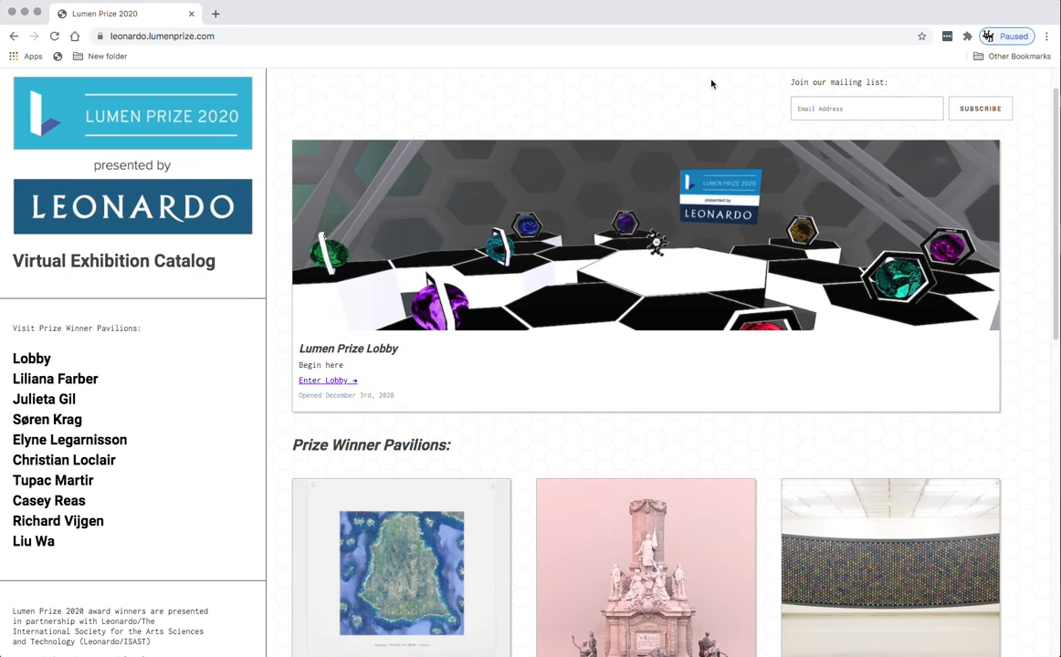
{"action": "mouse_move", "coordinate": [420, 487]}
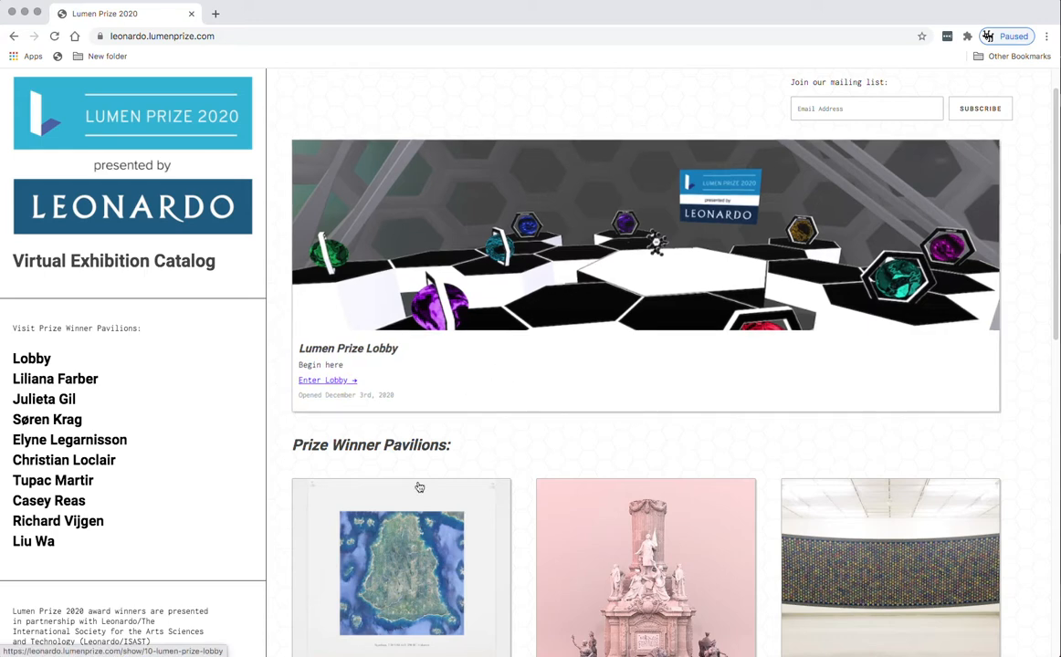
Scroll the catalog until the Prize Winner Pavilion cards show below the Lobby entry.
{"action": "scroll", "scroll_direction": "down", "scroll_amount": 3}
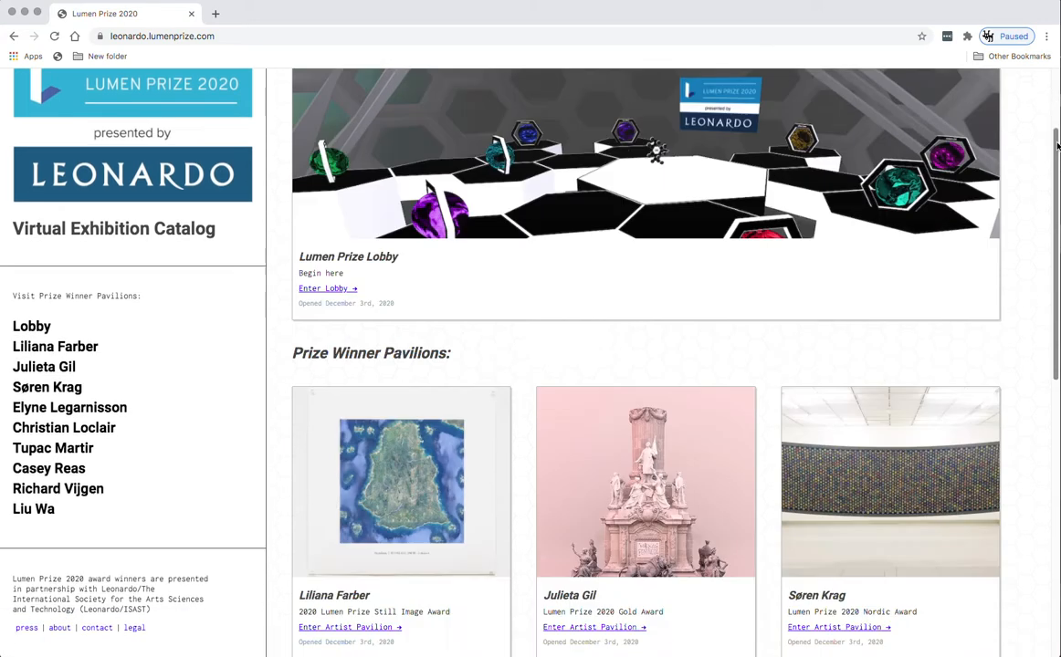
{"action": "scroll", "scroll_direction": "down", "scroll_amount": 3}
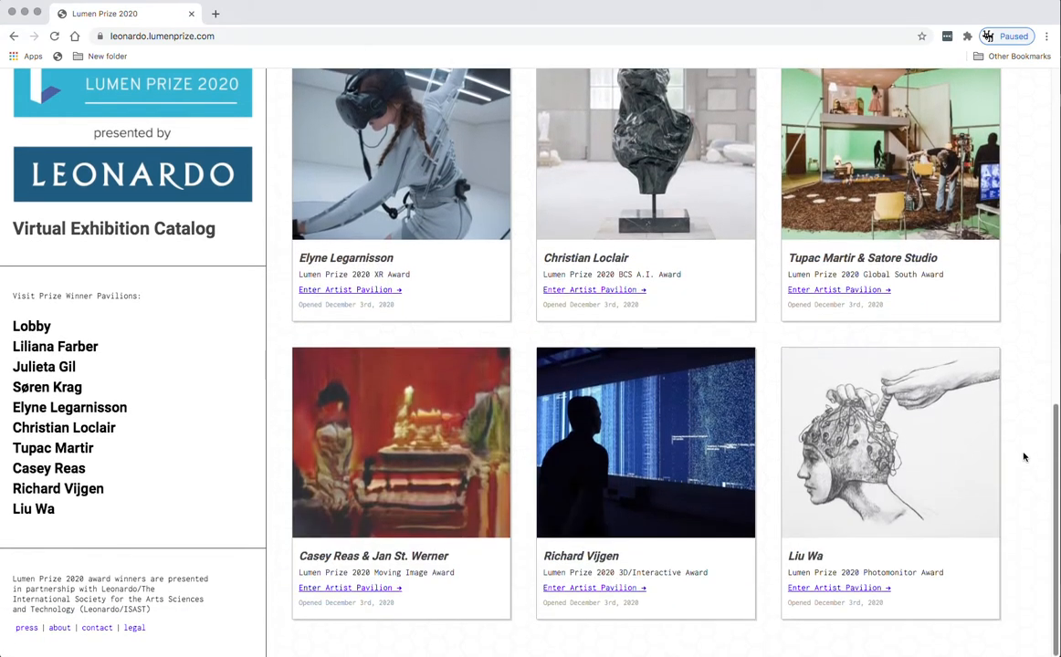
{"action": "scroll", "scroll_direction": "up", "scroll_amount": 3}
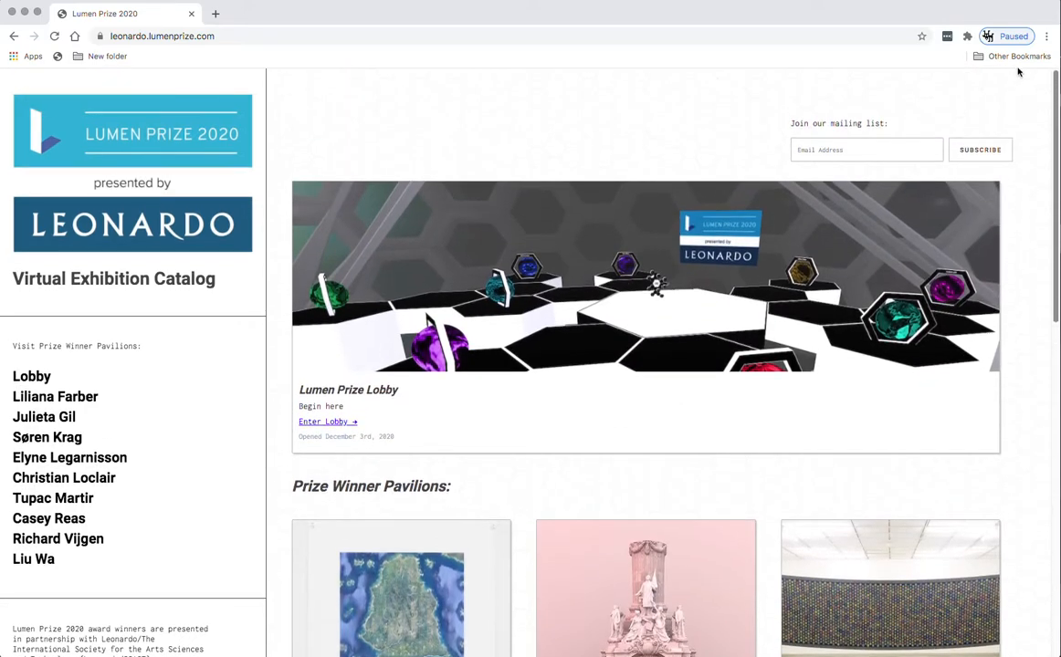
{"action": "scroll", "scroll_direction": "down", "scroll_amount": 3}
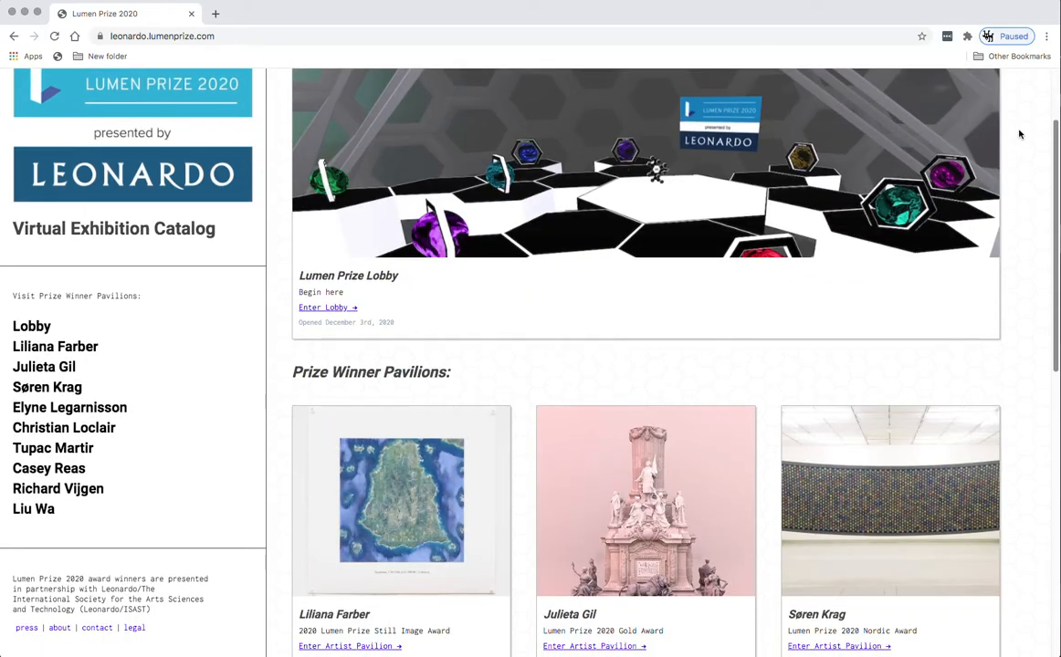
{"action": "scroll", "scroll_direction": "down", "scroll_amount": 3}
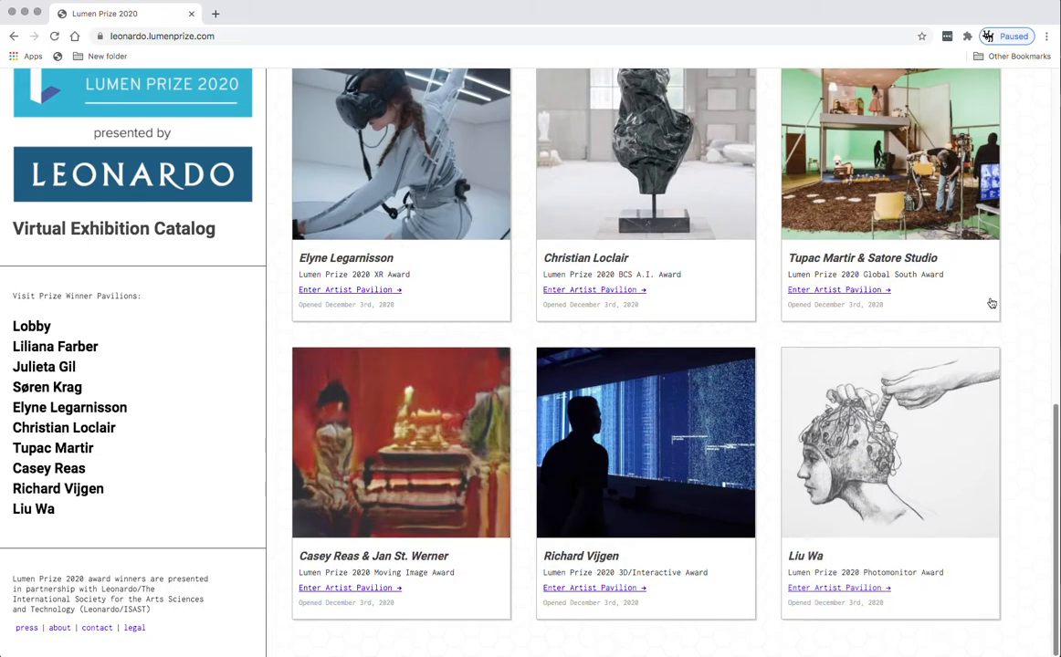
{"action": "mouse_move", "coordinate": [44, 367]}
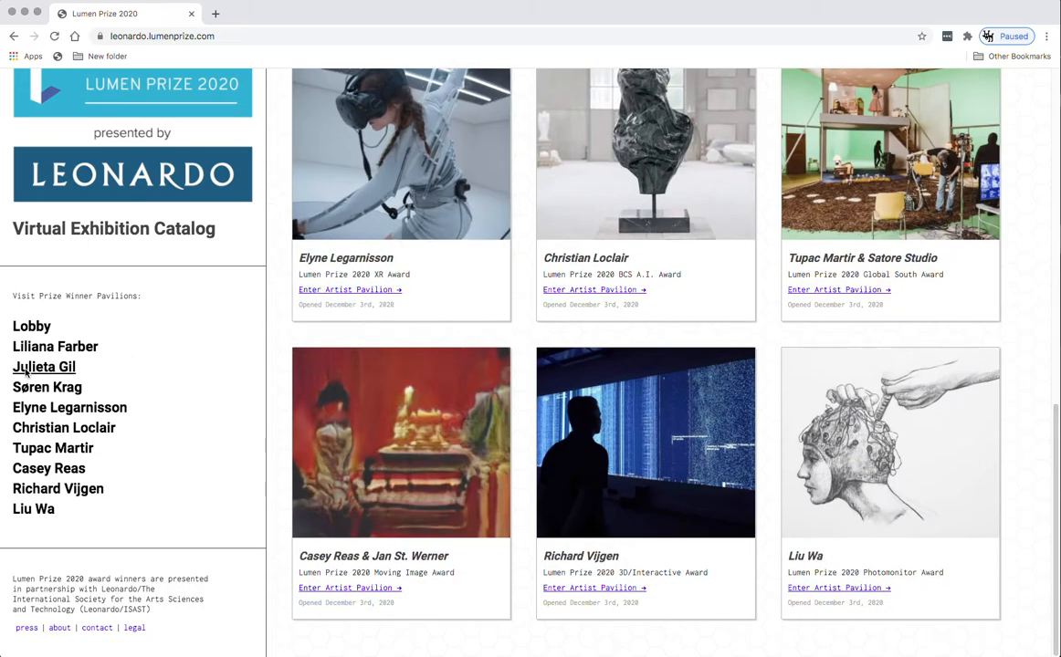
{"action": "mouse_move", "coordinate": [48, 468]}
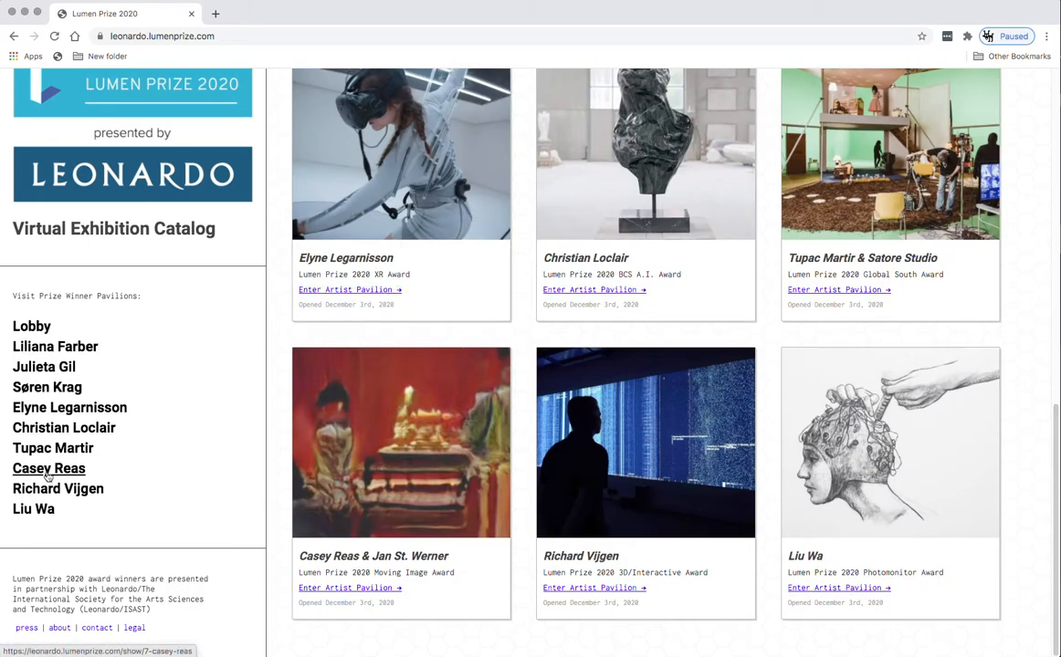
{"action": "mouse_move", "coordinate": [32, 326]}
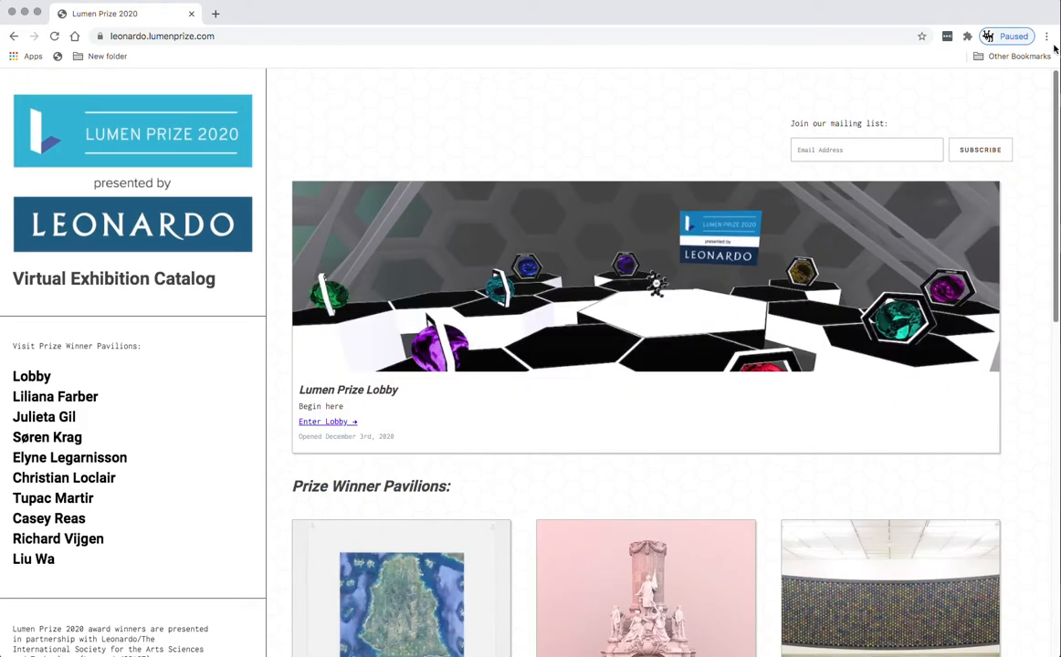
{"action": "scroll", "scroll_direction": "down", "scroll_amount": 3}
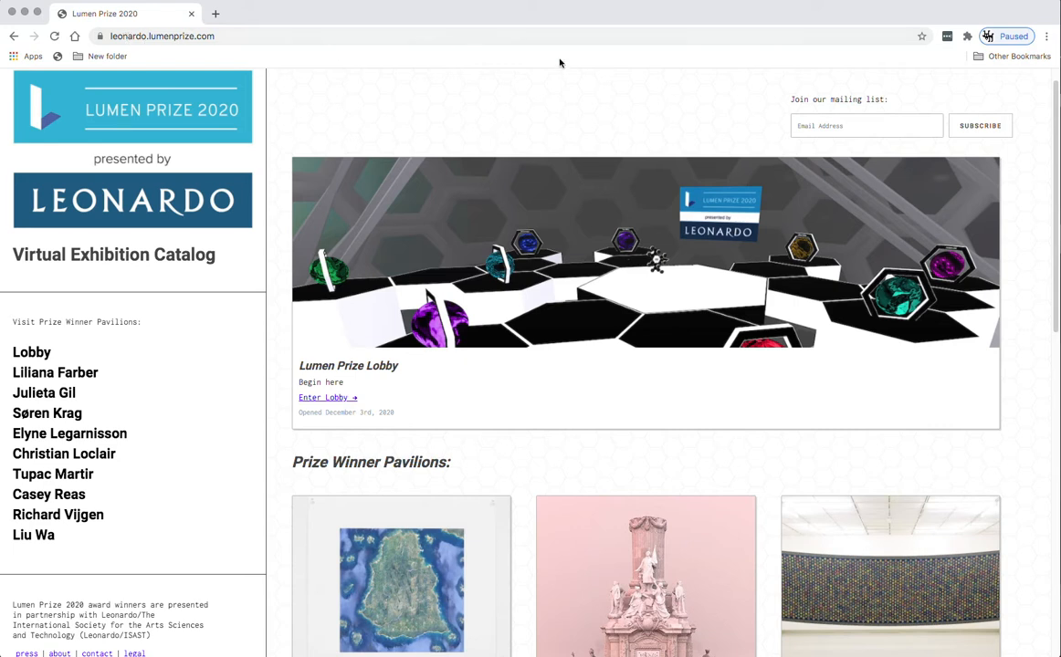
{"action": "mouse_move", "coordinate": [768, 142]}
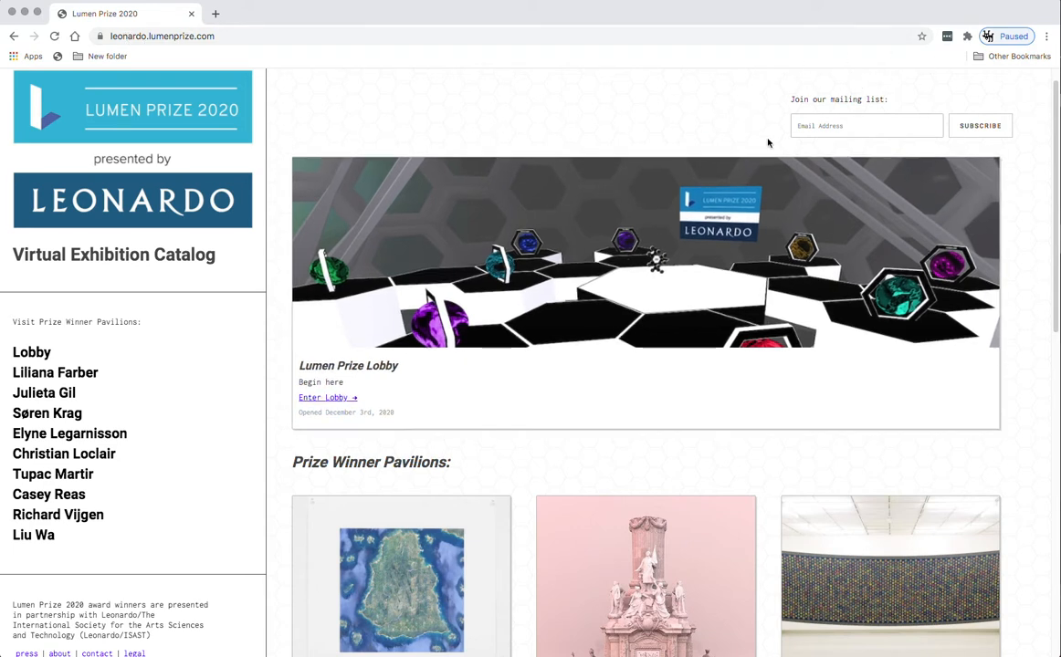
{"action": "mouse_move", "coordinate": [681, 147]}
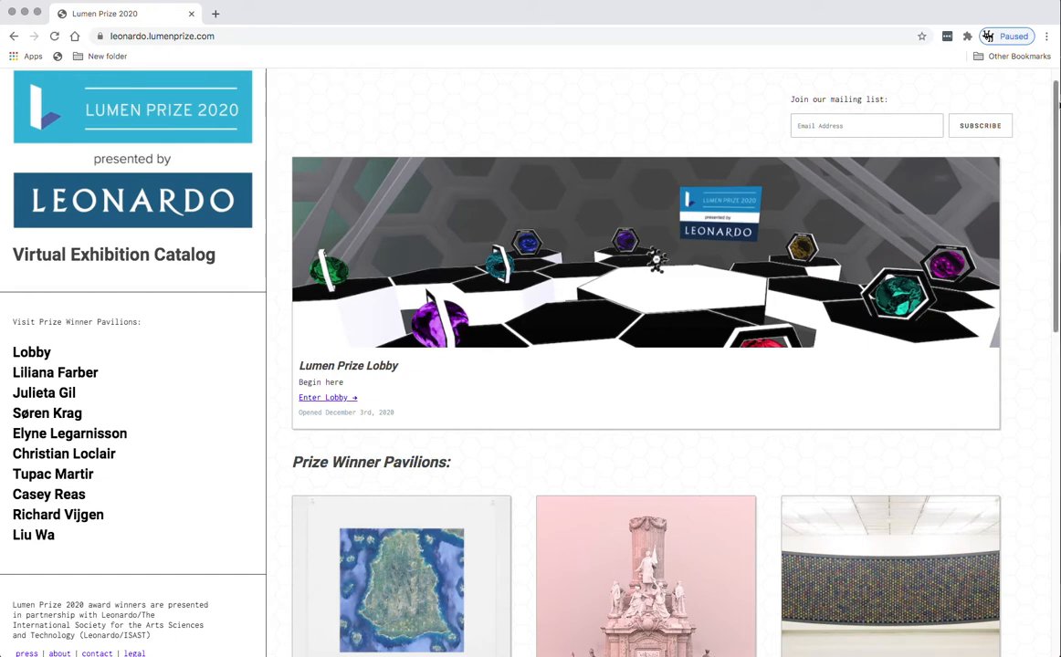
{"action": "scroll", "scroll_direction": "down", "scroll_amount": 3}
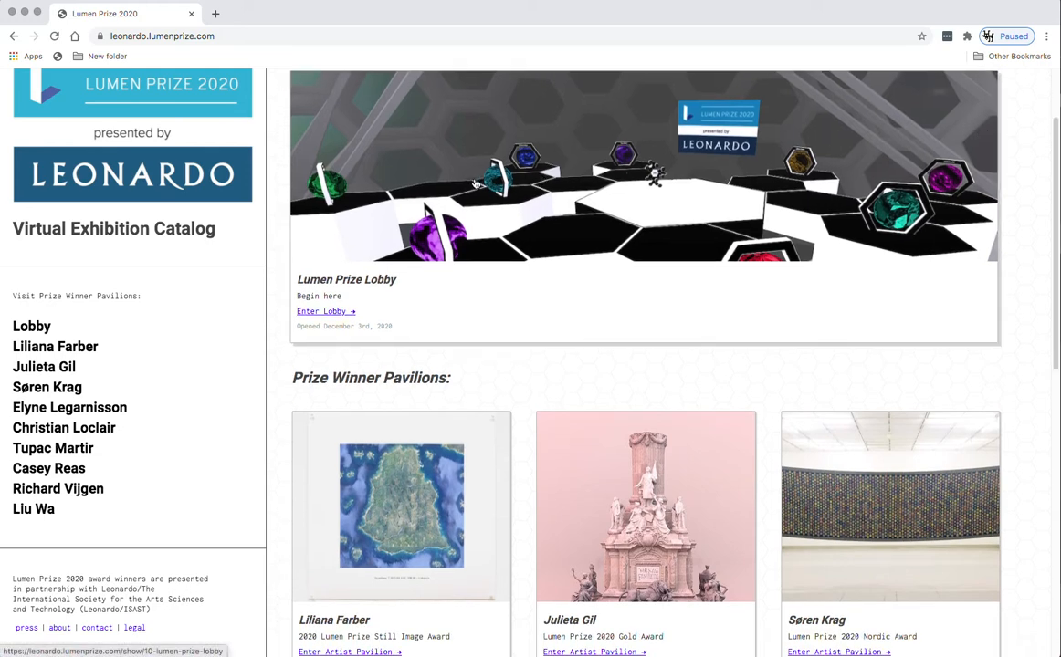
{"action": "mouse_move", "coordinate": [682, 218]}
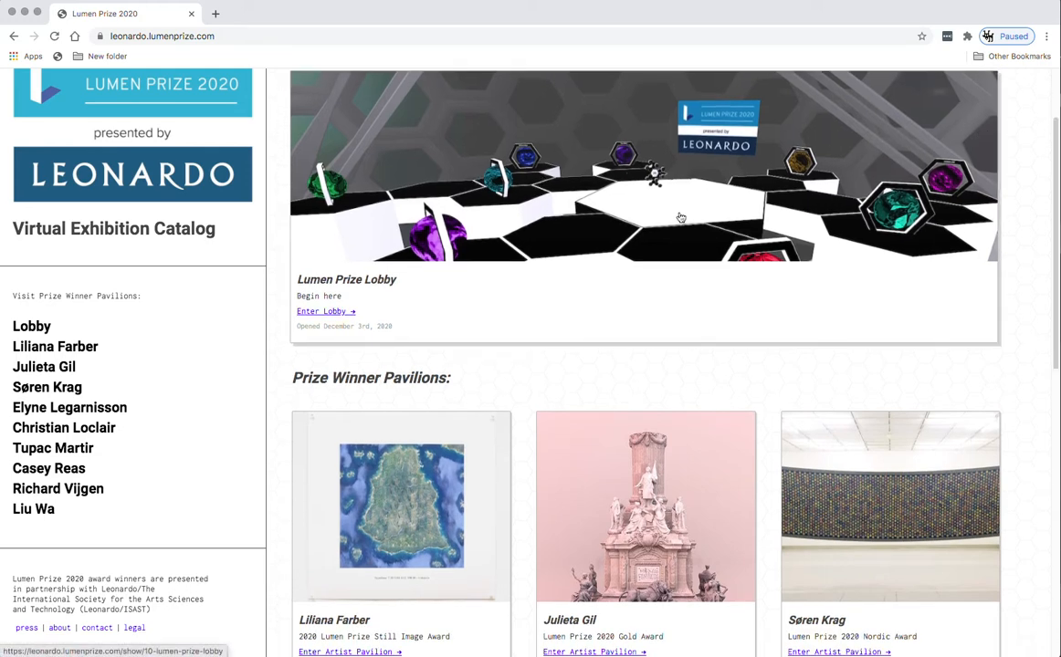
Open the Lumen Prize Lobby gallery in a new tab from its catalog image.
{"action": "left_click", "coordinate": [321, 311]}
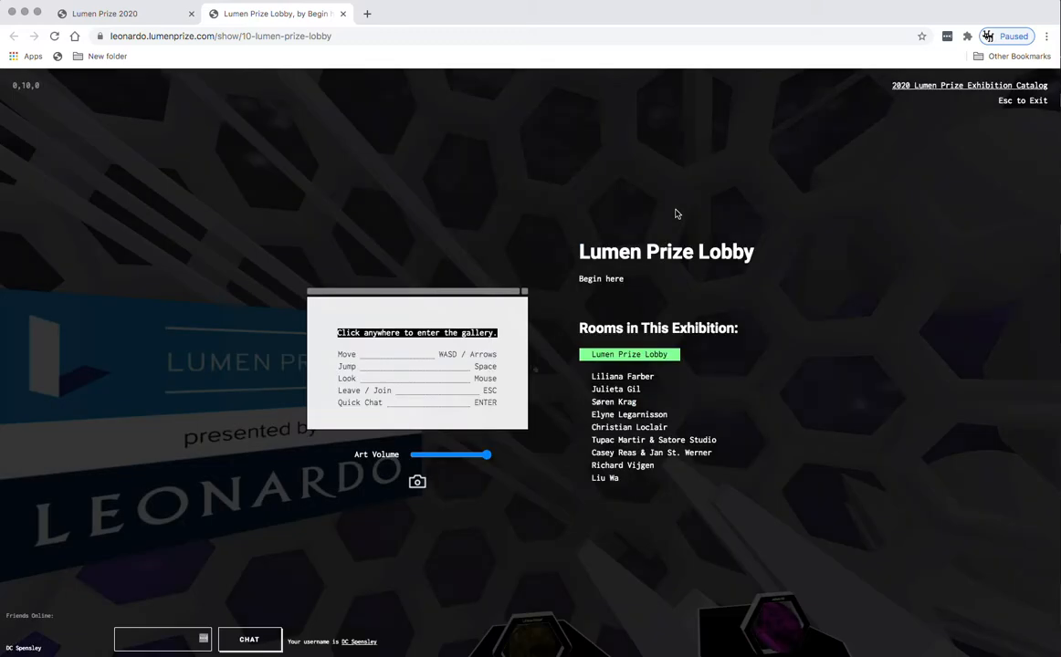
{"action": "mouse_move", "coordinate": [771, 148]}
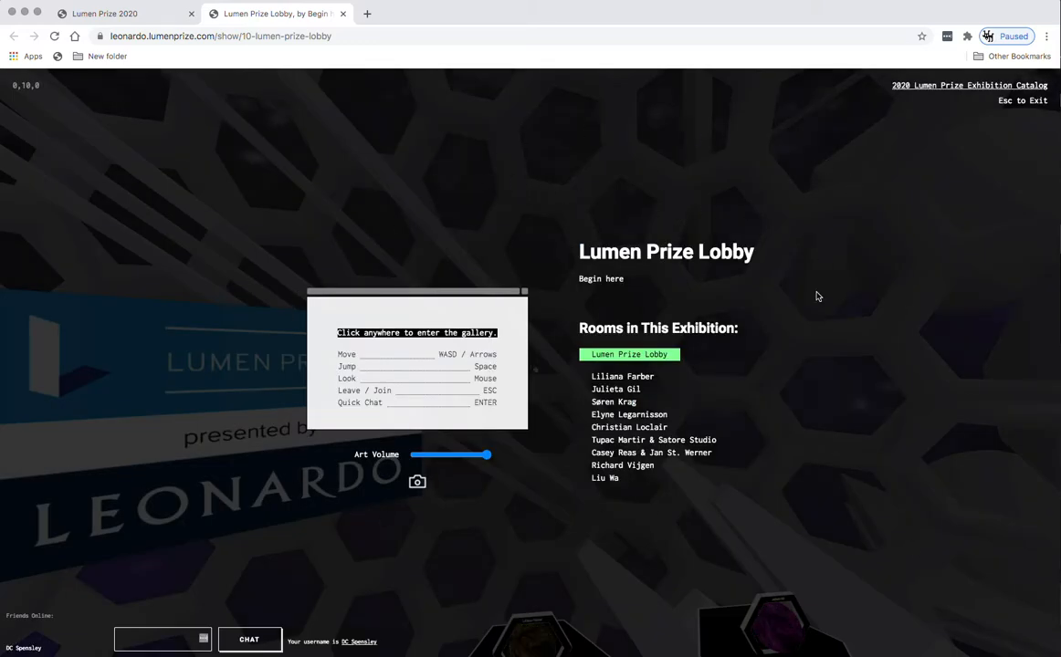
{"action": "mouse_move", "coordinate": [542, 178]}
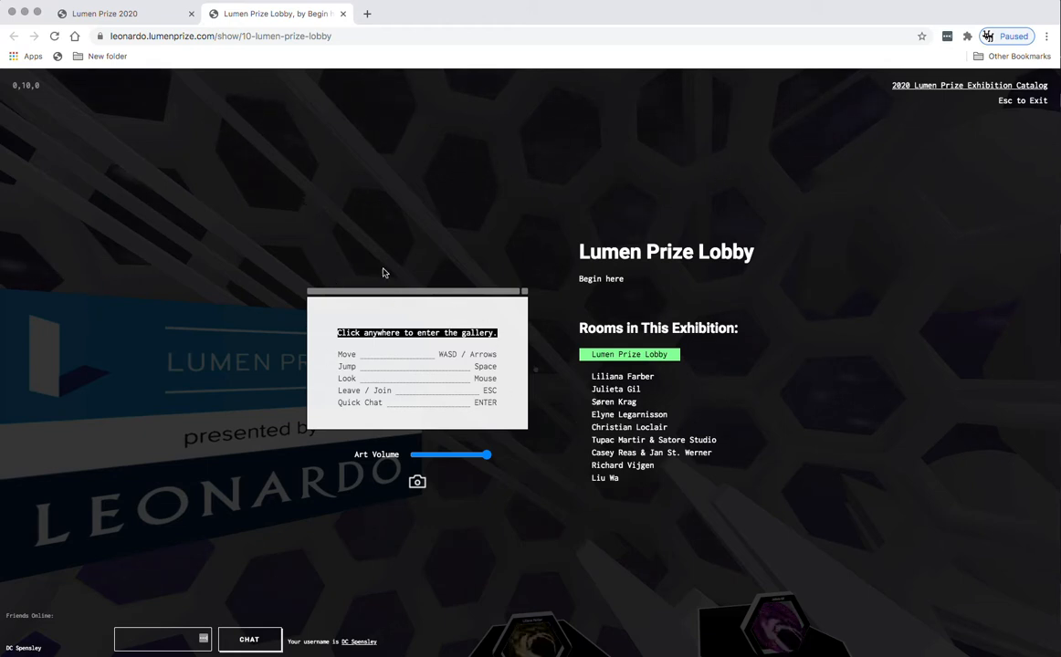
{"action": "mouse_move", "coordinate": [446, 331]}
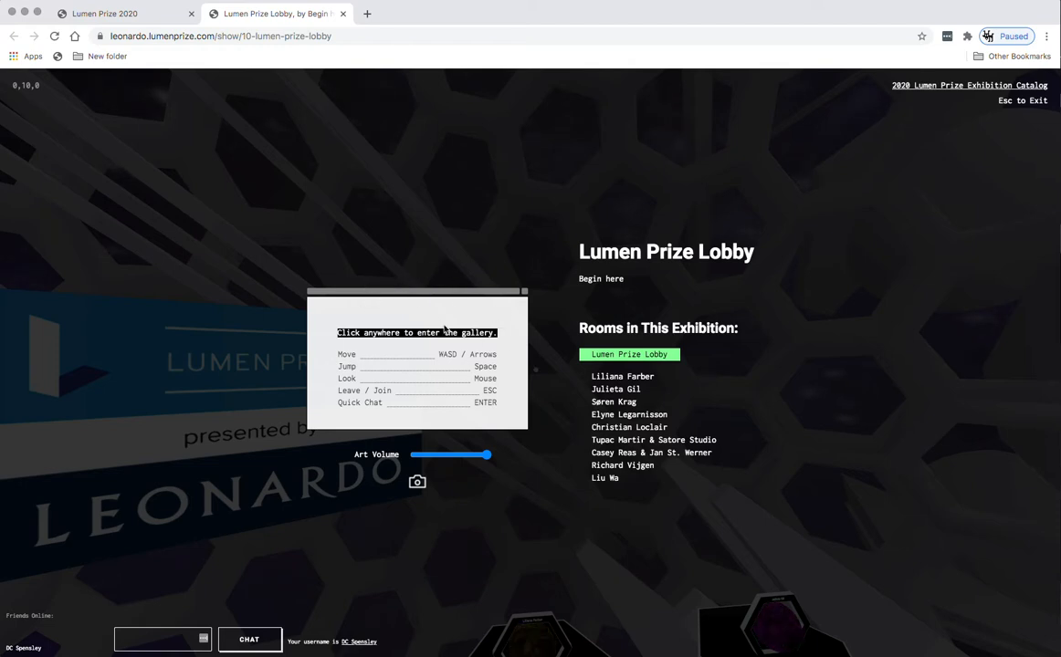
{"action": "mouse_move", "coordinate": [452, 432]}
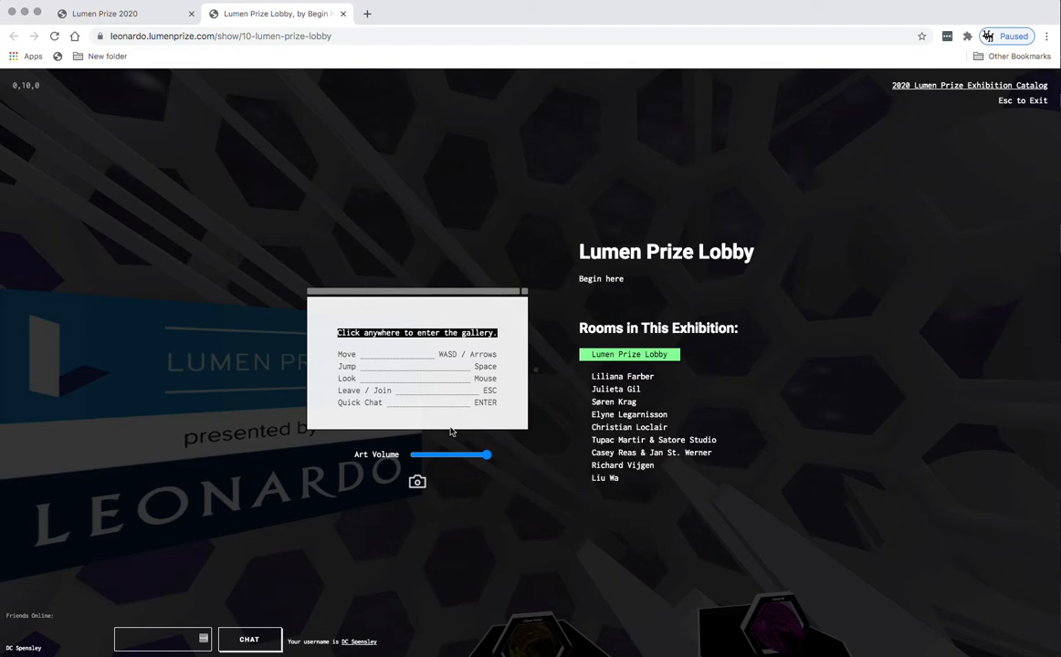
{"action": "mouse_move", "coordinate": [499, 418]}
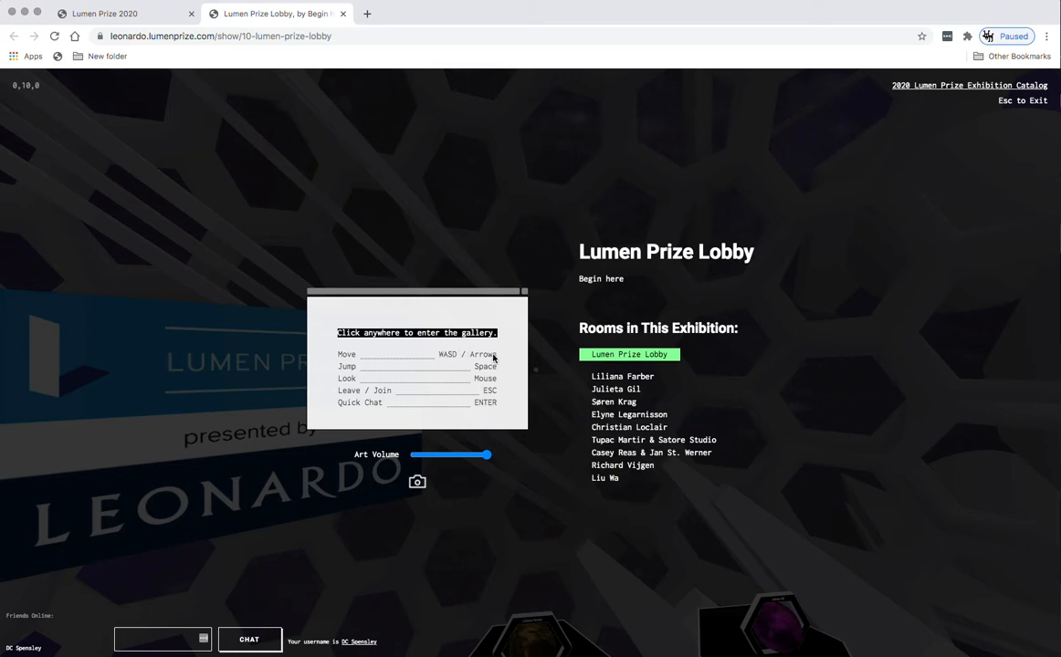
{"action": "mouse_move", "coordinate": [512, 438]}
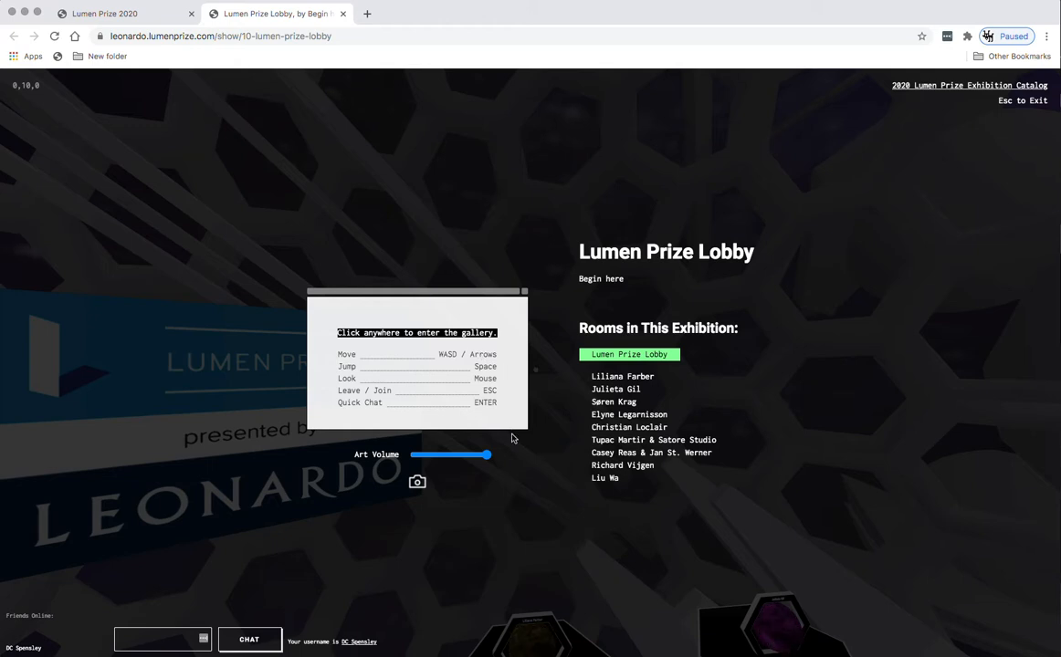
Nudge the lobby's Art Volume slider slightly left to lower artwork sound.
{"action": "left_click_drag", "start_coordinate": [487, 455], "coordinate": [464, 455]}
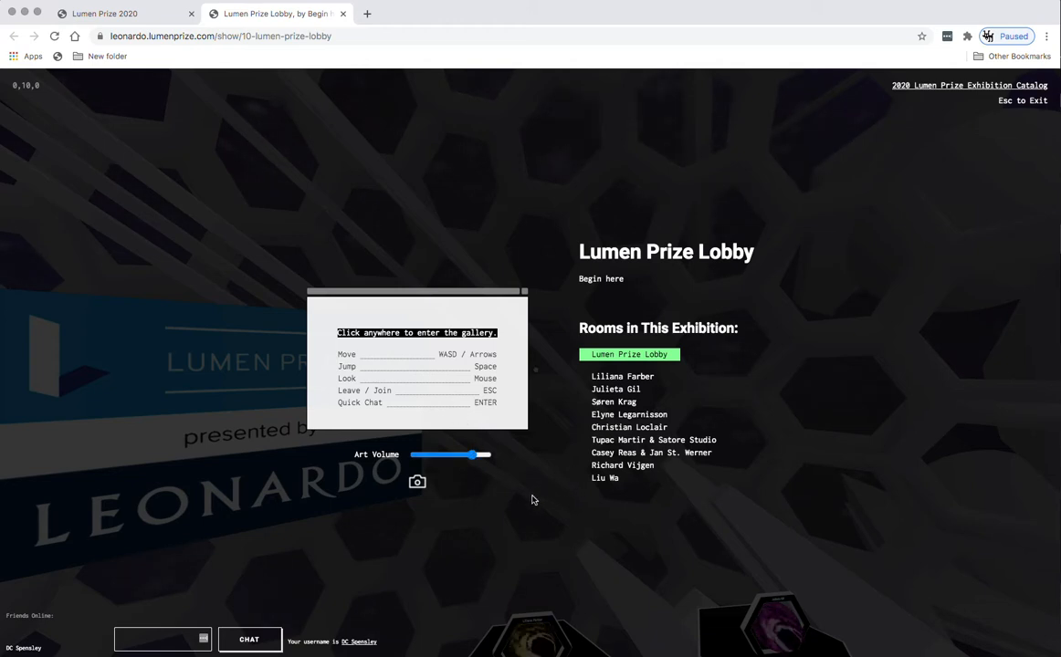
{"action": "mouse_move", "coordinate": [405, 498]}
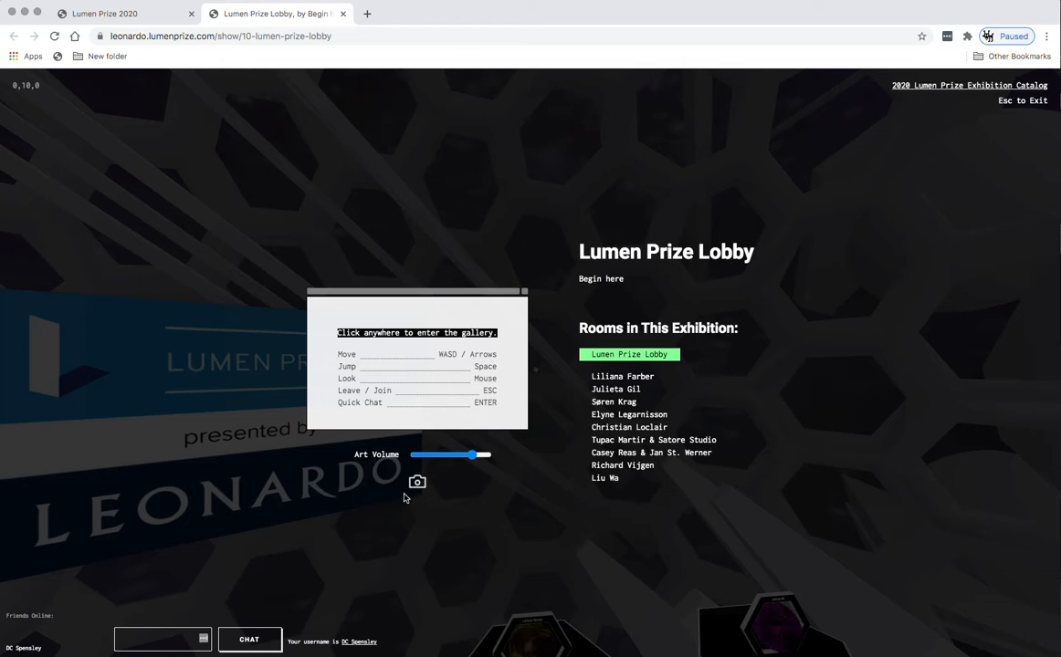
{"action": "mouse_move", "coordinate": [821, 383]}
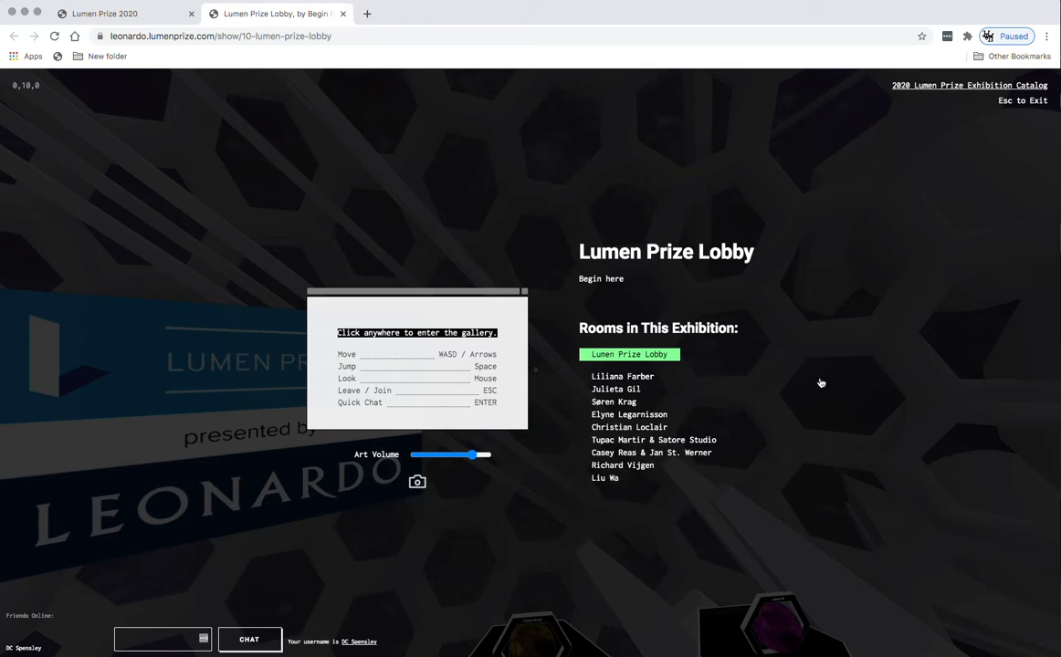
{"action": "mouse_move", "coordinate": [639, 496]}
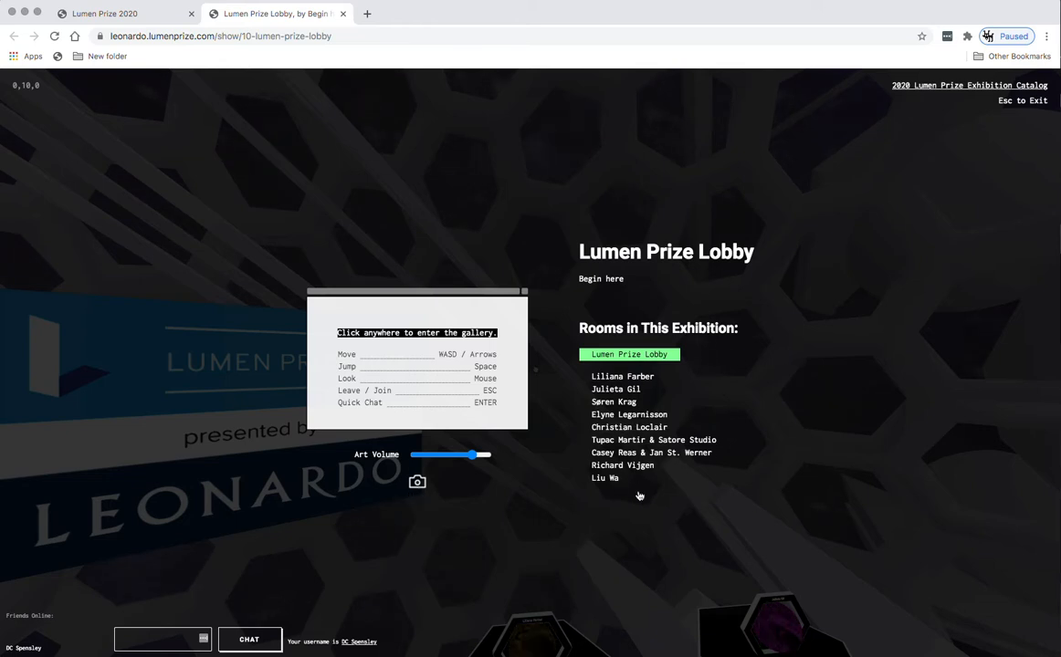
{"action": "mouse_move", "coordinate": [628, 353]}
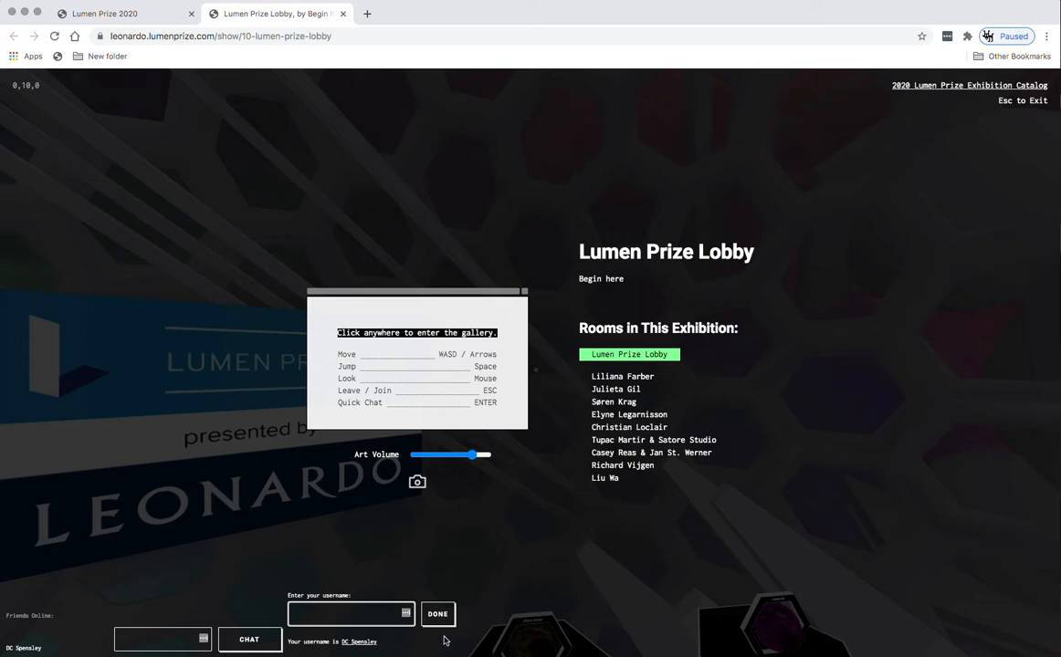
Set the visitor username to 'DC Spensley' and confirm it.
{"action": "left_click", "coordinate": [351, 613]}
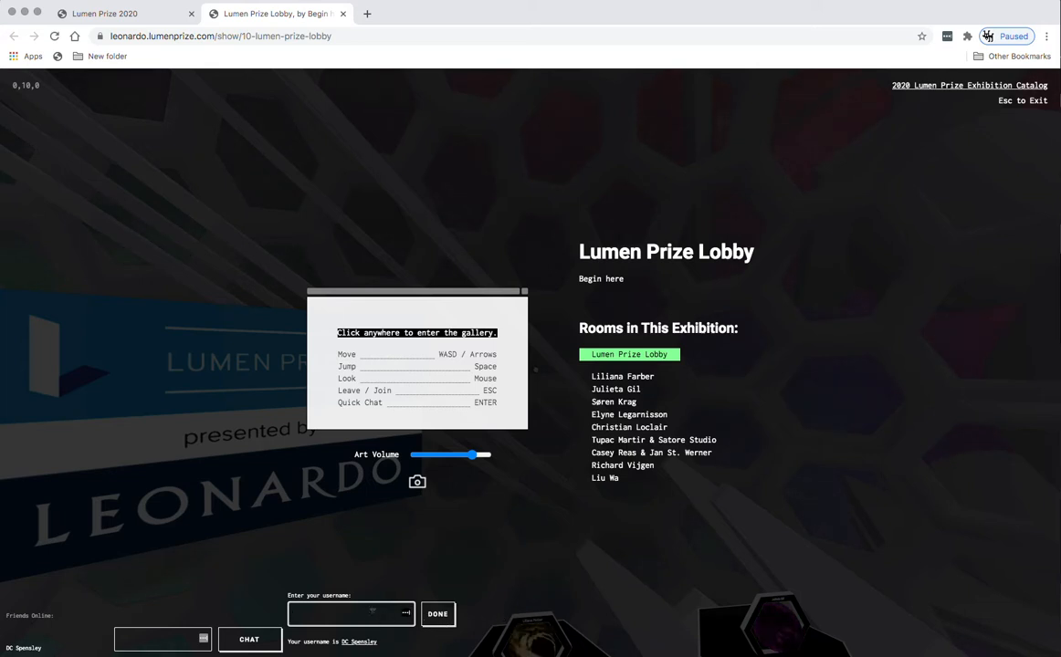
{"action": "type", "text": "DC Spensley"}
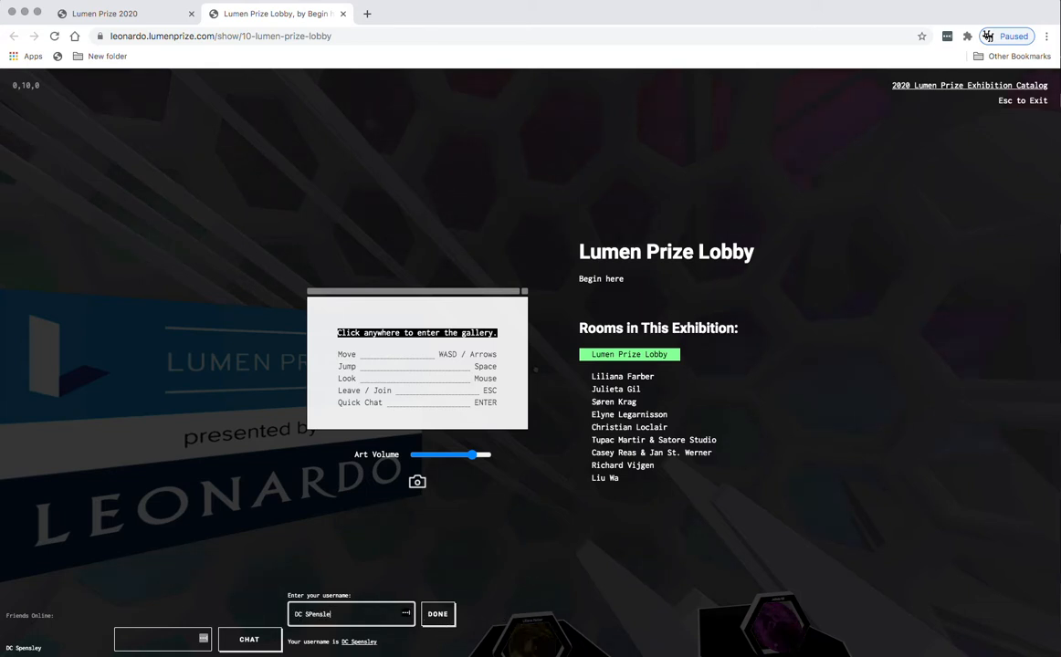
{"action": "key", "text": "backspace"}
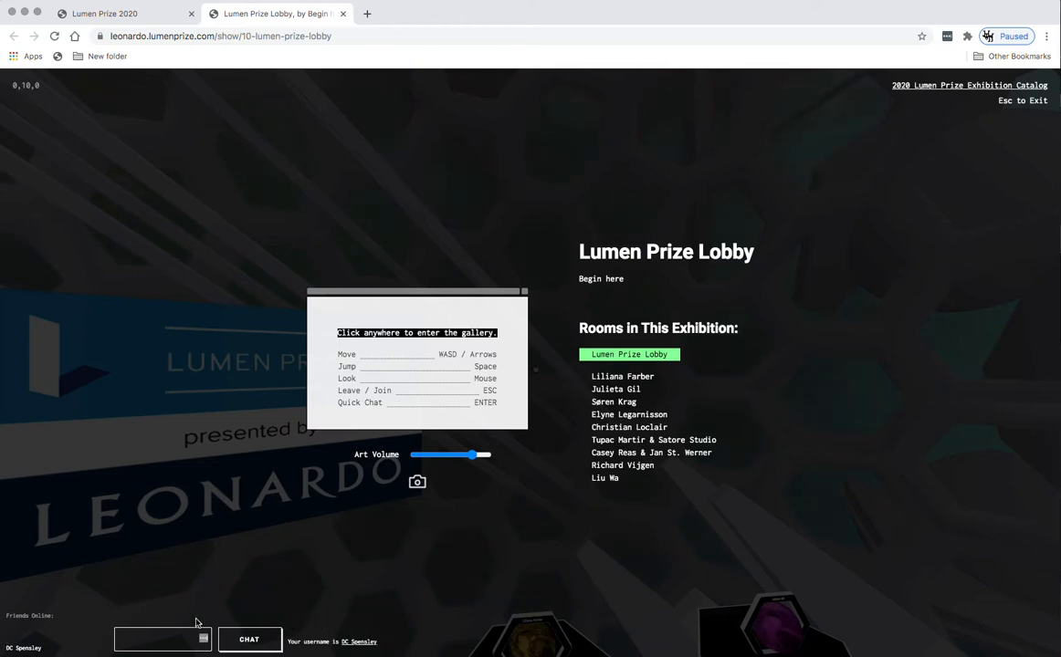
Post a short 'Chat!' message in the lobby chat.
{"action": "left_click", "coordinate": [162, 639]}
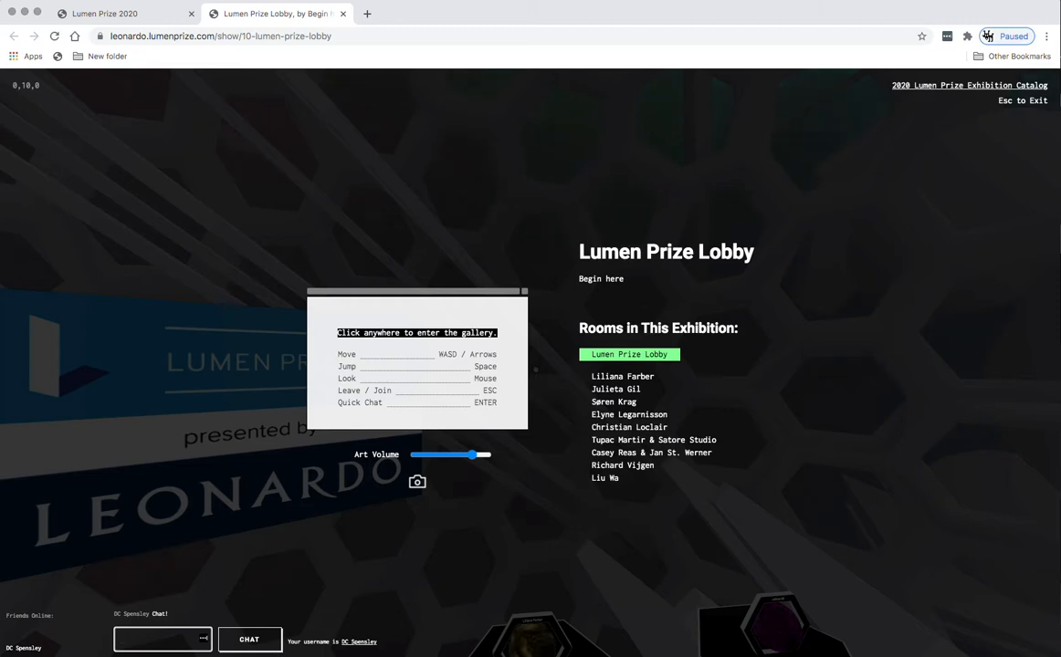
{"action": "mouse_move", "coordinate": [475, 571]}
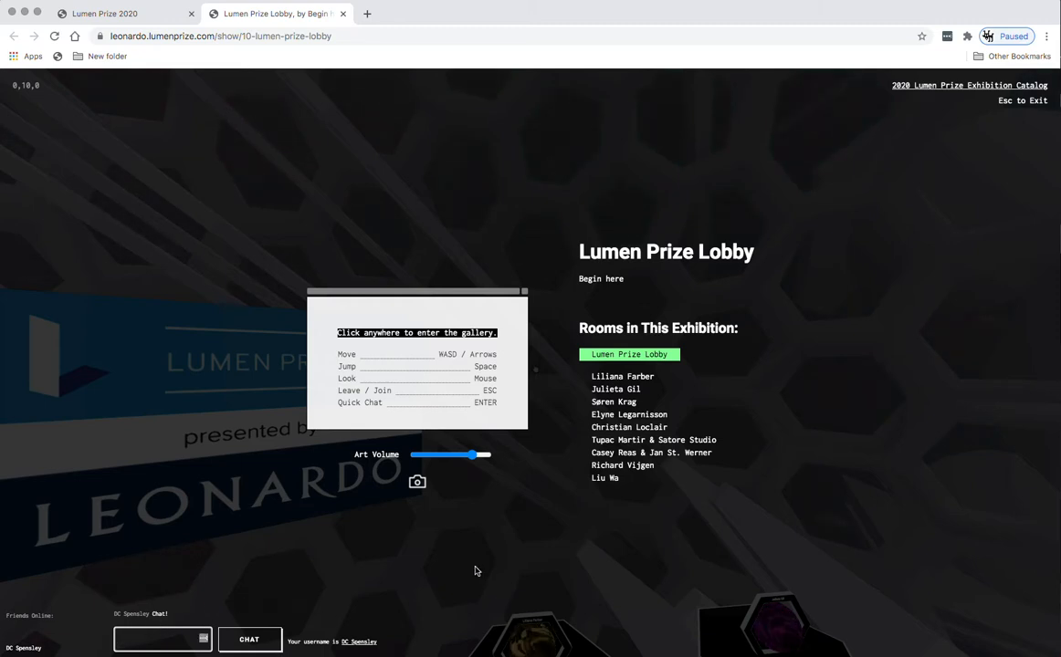
{"action": "mouse_move", "coordinate": [470, 503]}
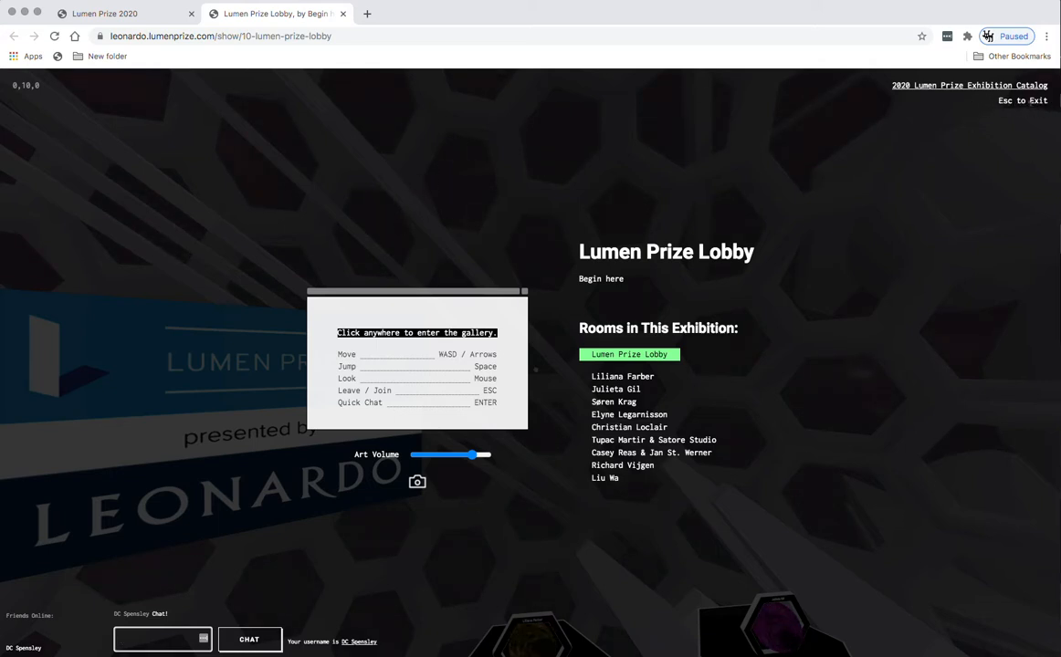
{"action": "mouse_move", "coordinate": [346, 264]}
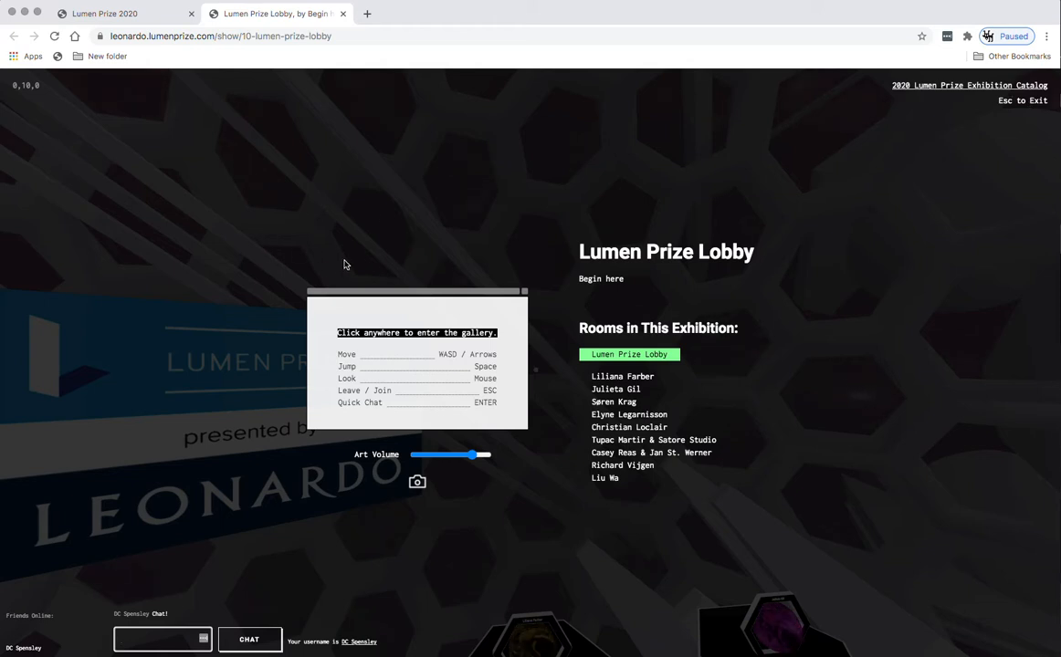
{"action": "mouse_move", "coordinate": [245, 215]}
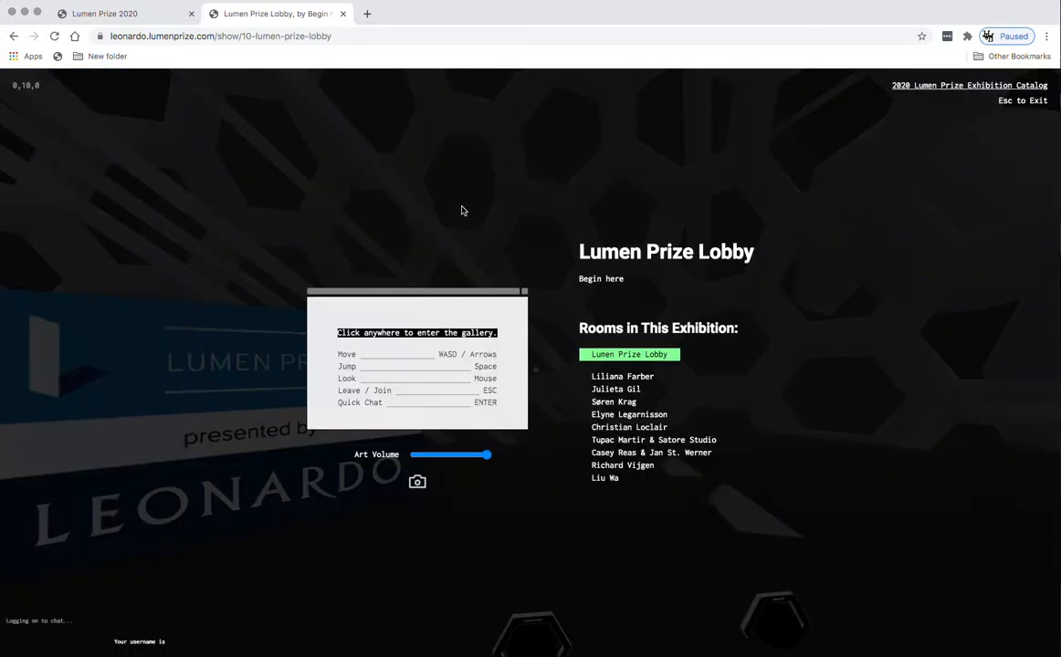
Enter the lobby's walkable view near the navigation kiosk and welcome signs.
{"action": "left_click", "coordinate": [461, 210]}
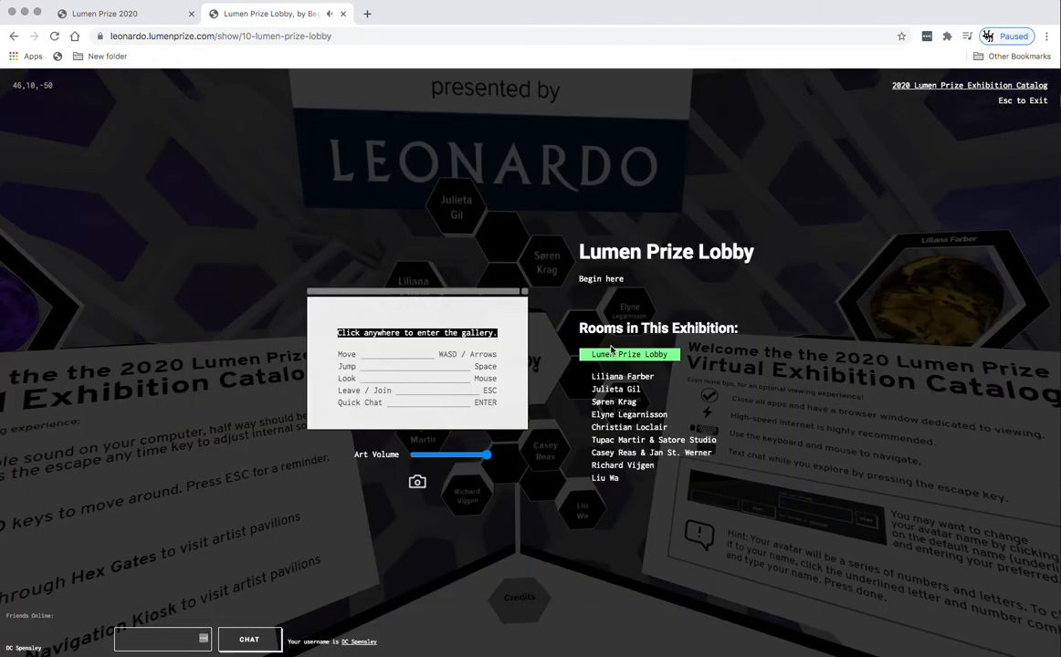
{"action": "mouse_move", "coordinate": [623, 376]}
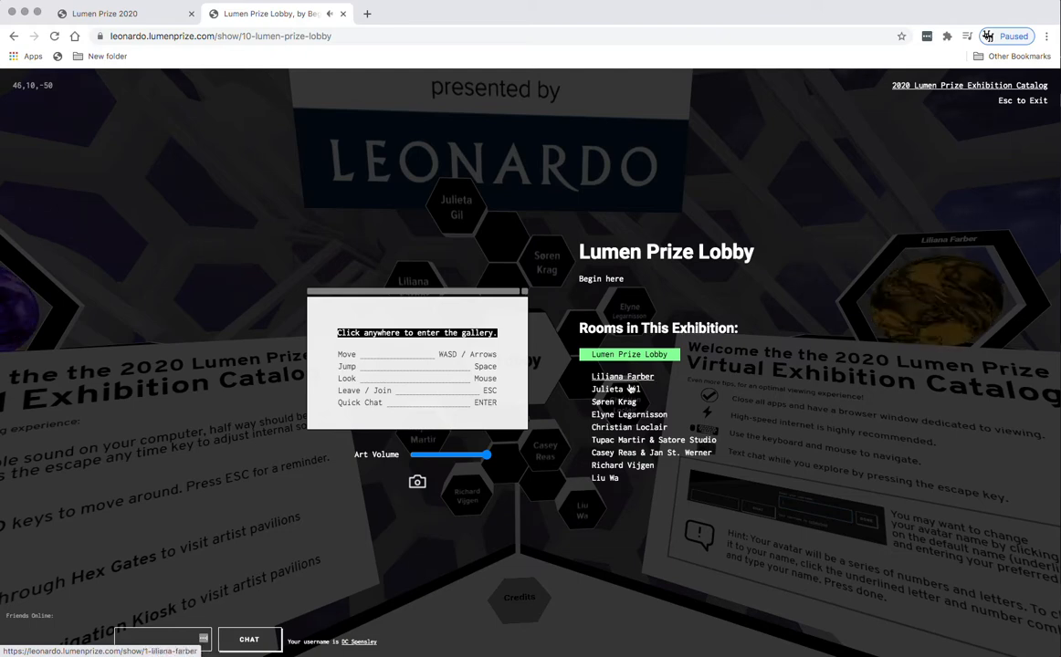
Dismiss the instructions and load Julieta Gil's high bandwidth Nuestra Victoria version.
{"action": "left_click", "coordinate": [607, 389]}
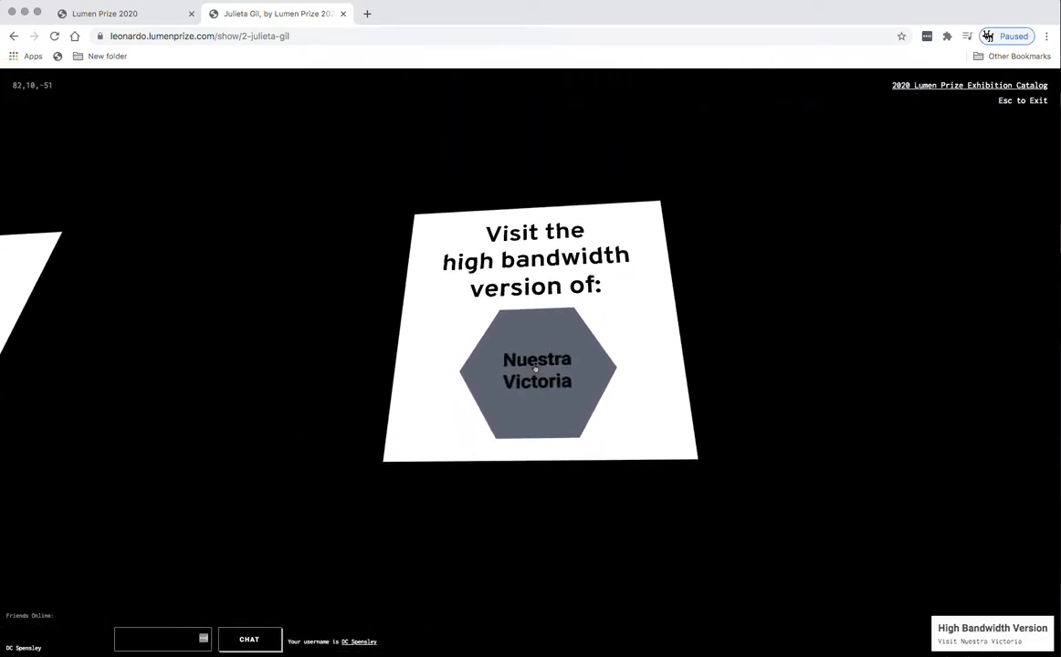
{"action": "left_click", "coordinate": [537, 370]}
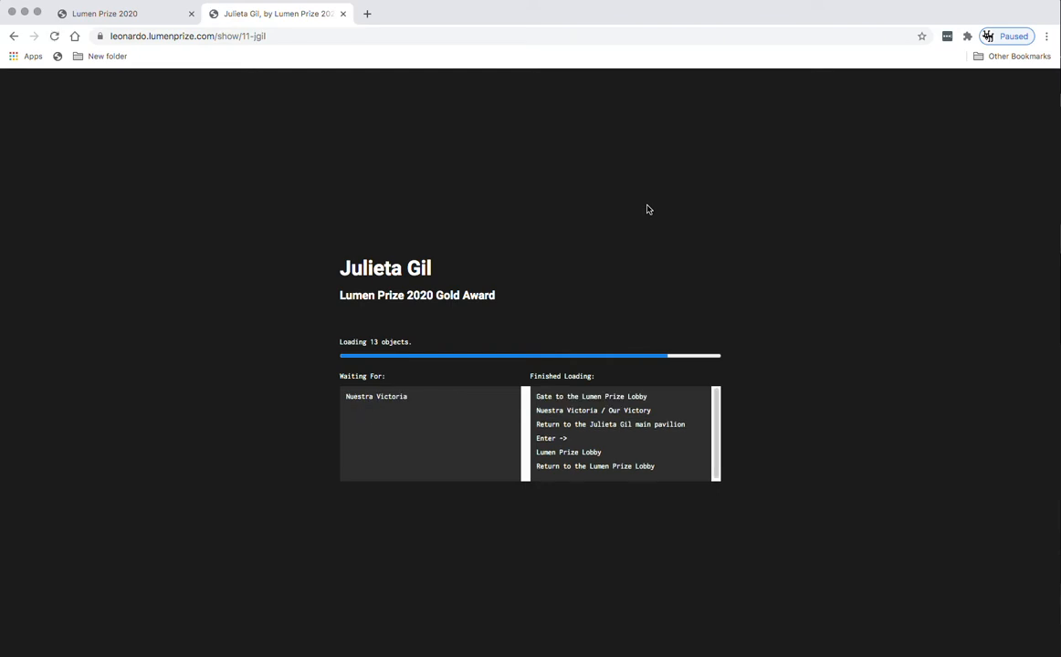
{"action": "mouse_move", "coordinate": [655, 268]}
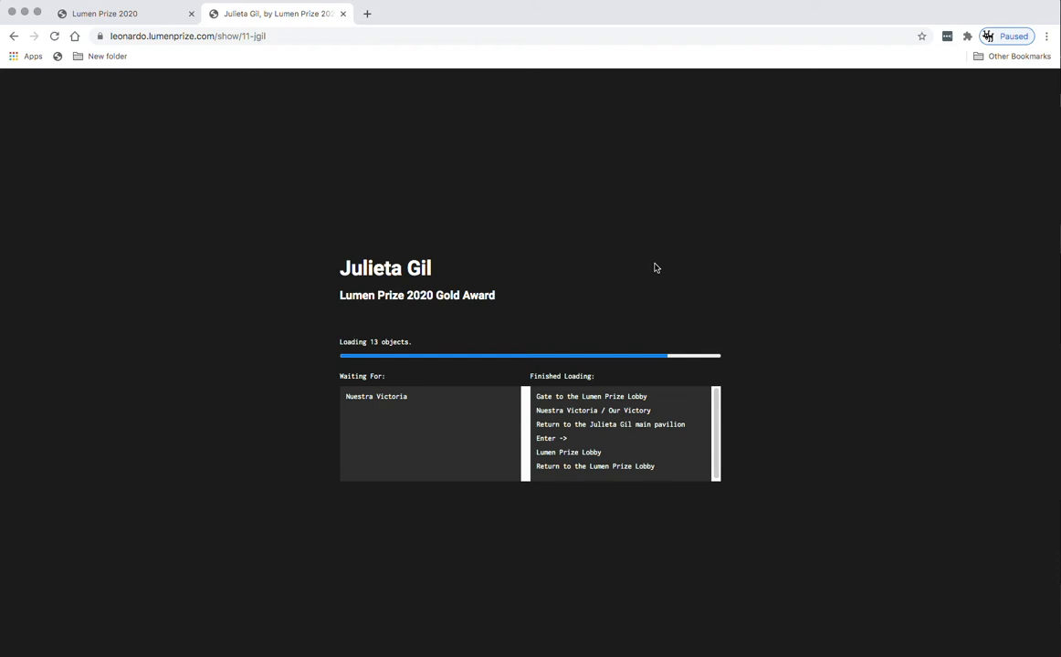
{"action": "mouse_move", "coordinate": [655, 268]}
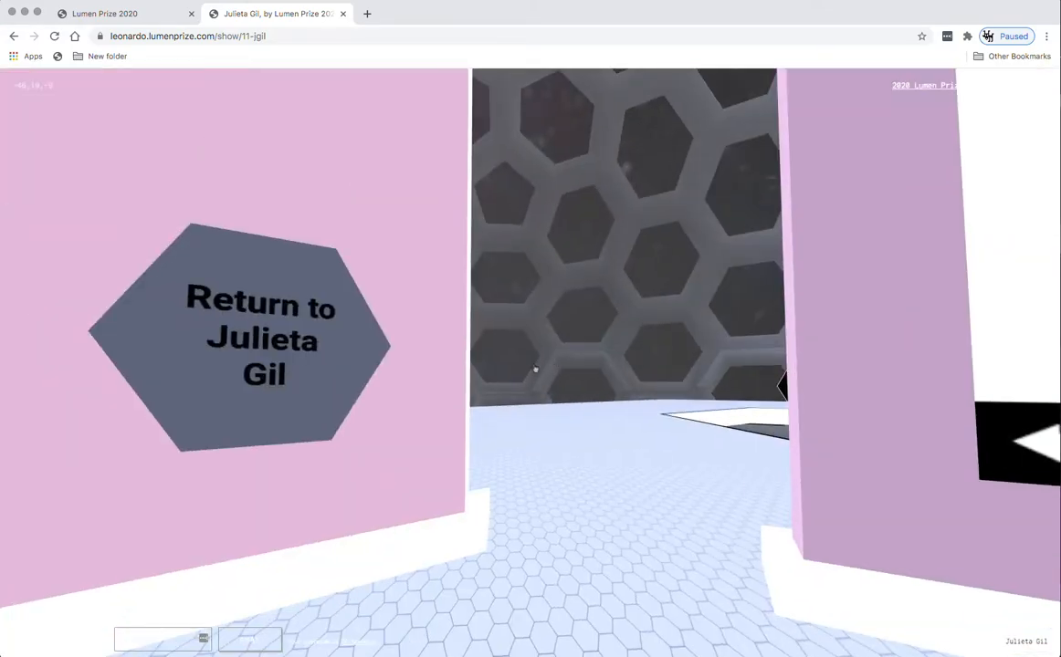
Take the Return to Julieta Gil hexagon back to her main pavilion.
{"action": "left_click", "coordinate": [262, 338]}
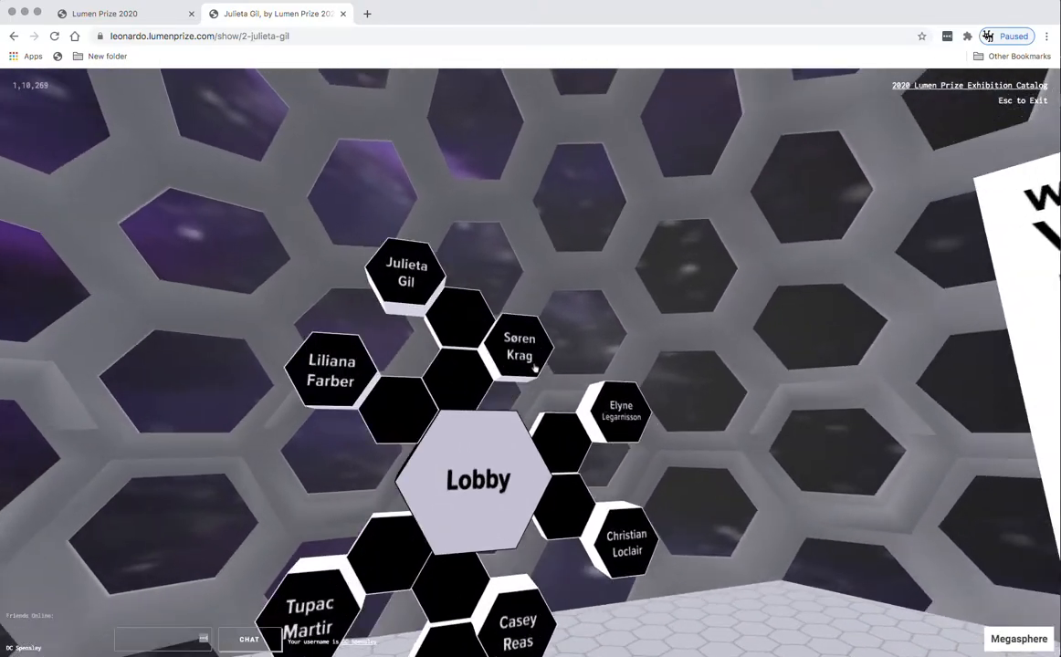
Go through the Megasphere gate into Søren Krag's pavilion.
{"action": "left_click", "coordinate": [519, 346]}
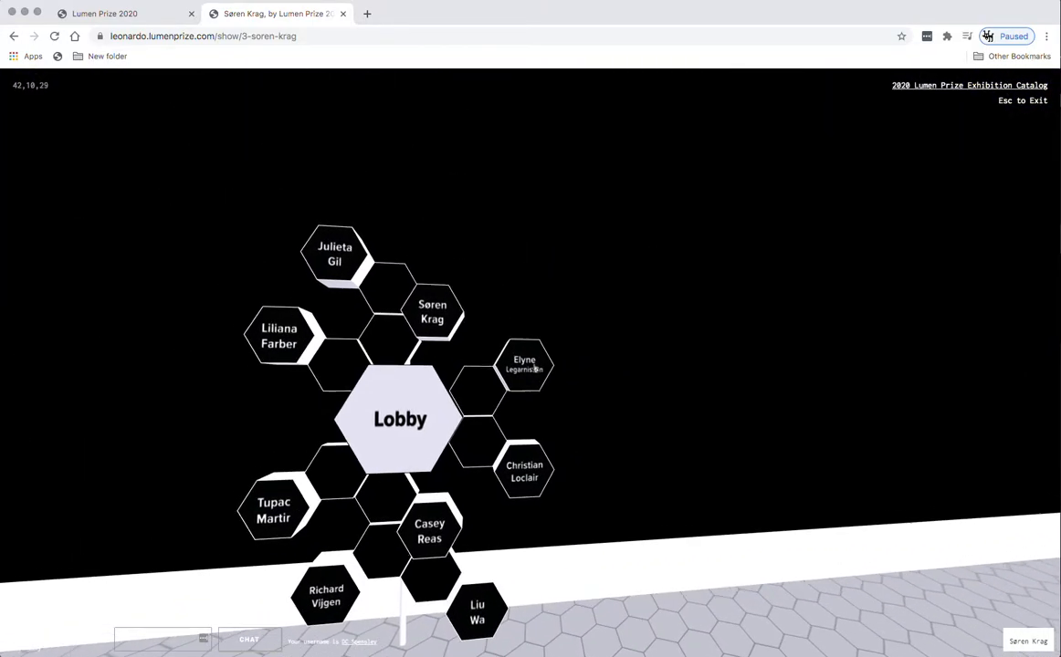
Travel from Søren Krag's hex gate wall to Elyne Legarnisson's pavilion.
{"action": "left_click", "coordinate": [524, 364]}
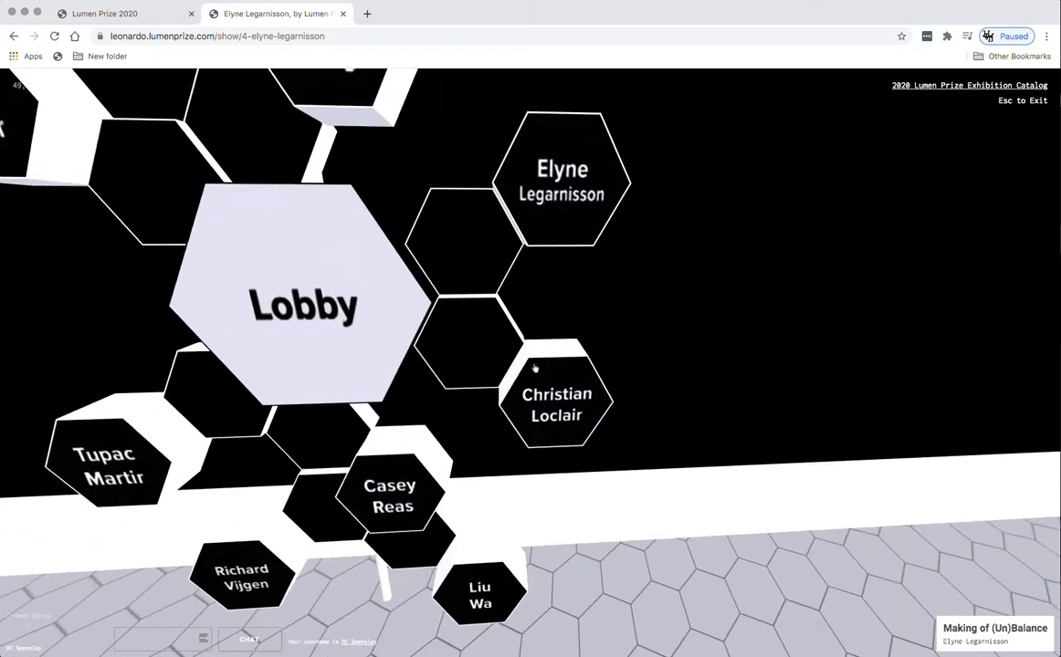
Travel from Elyne Legarnisson's hex gate to Christian Loclair's BCS A.I. Award pavilion.
{"action": "left_click", "coordinate": [557, 405]}
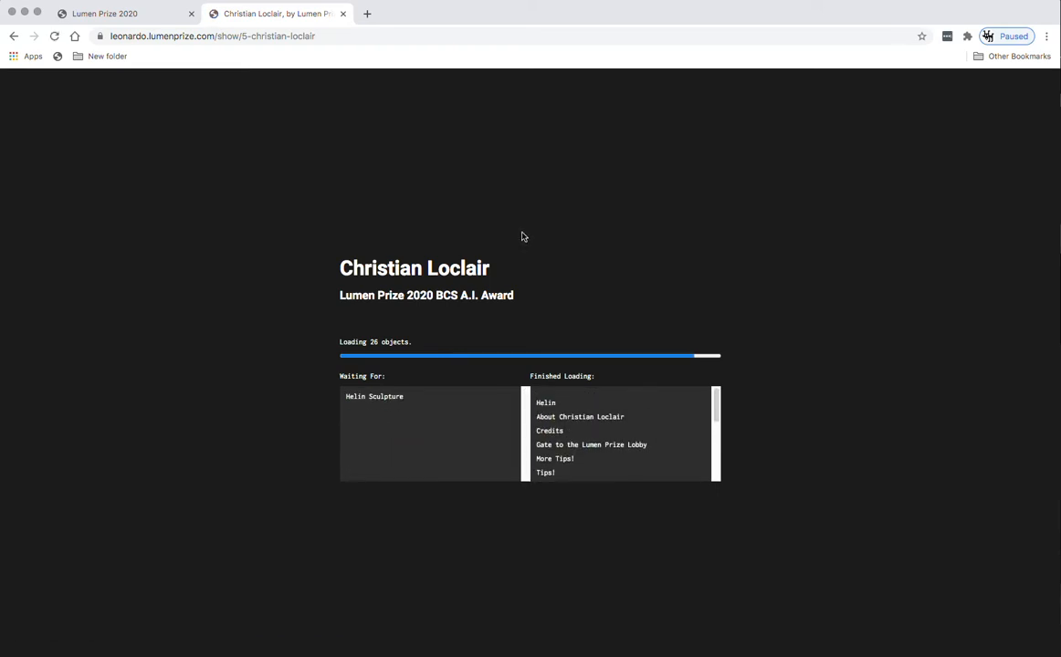
{"action": "mouse_move", "coordinate": [525, 233]}
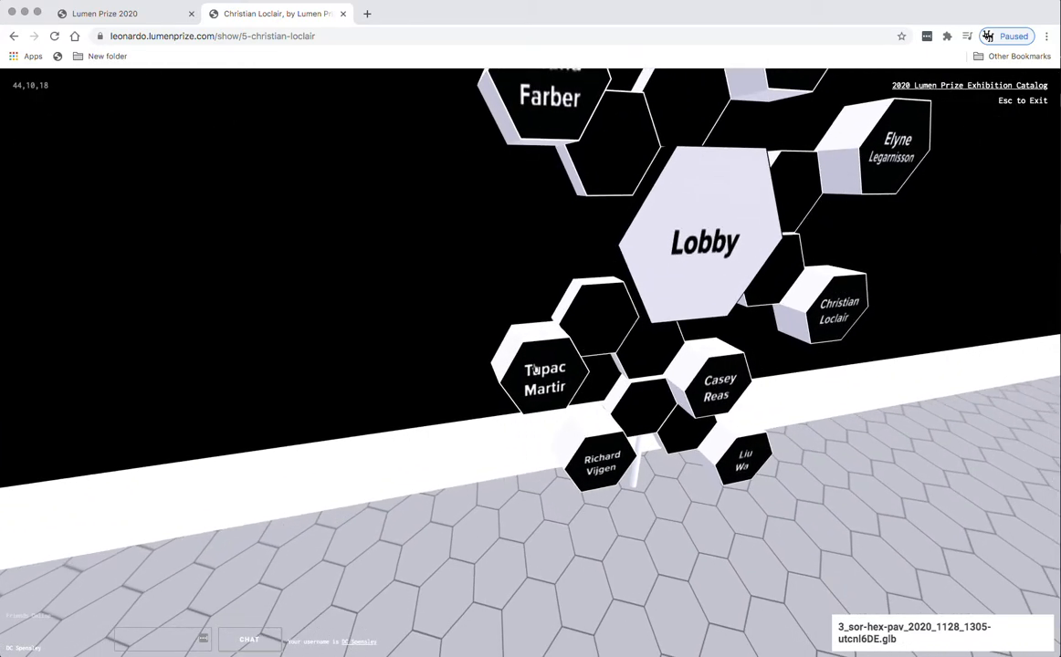
Leave Christian Loclair's pavilion through its hex gate for Tupac Martir & Satore Studio's pavilion.
{"action": "left_click", "coordinate": [544, 377]}
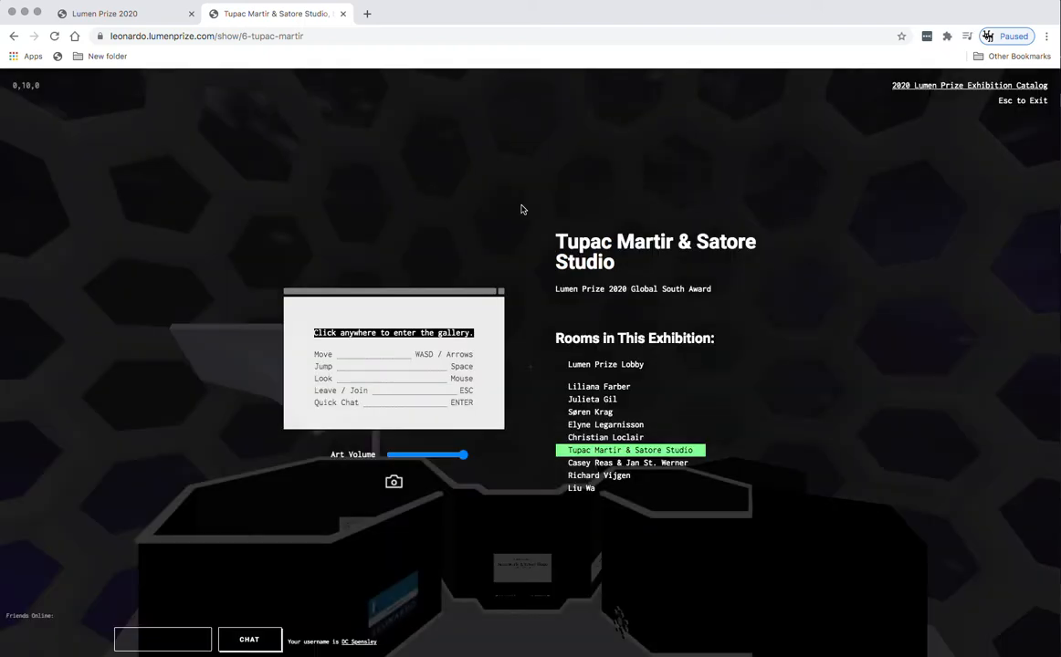
Enter and tour Tupac Martir & Satore Studio's Global South Award gallery, then exit to the lobby.
{"action": "left_click", "coordinate": [524, 209]}
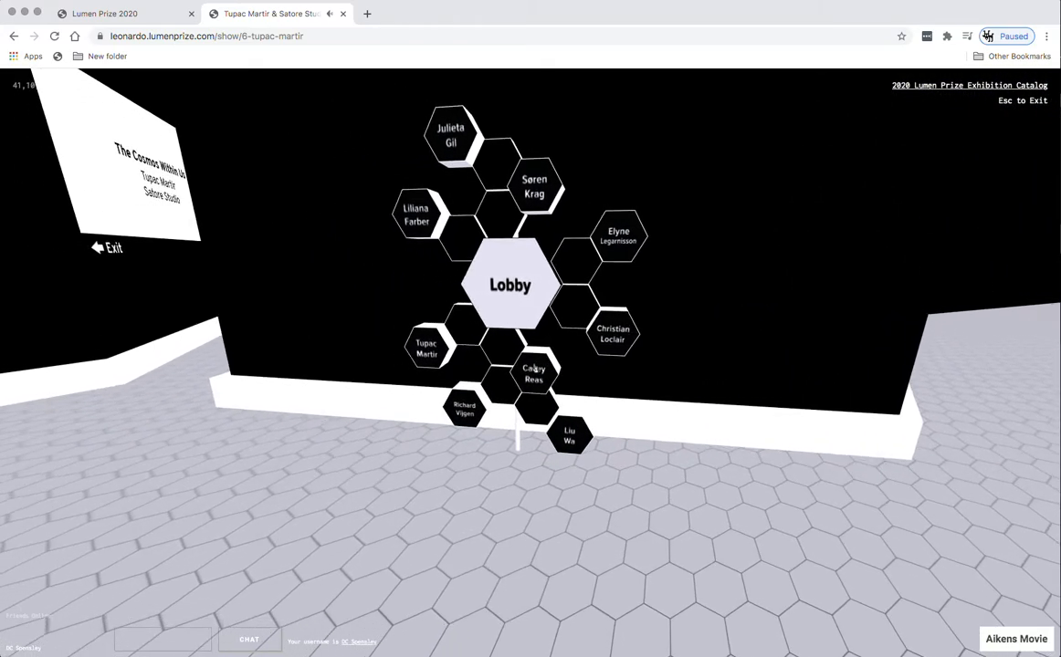
{"action": "left_click", "coordinate": [534, 374]}
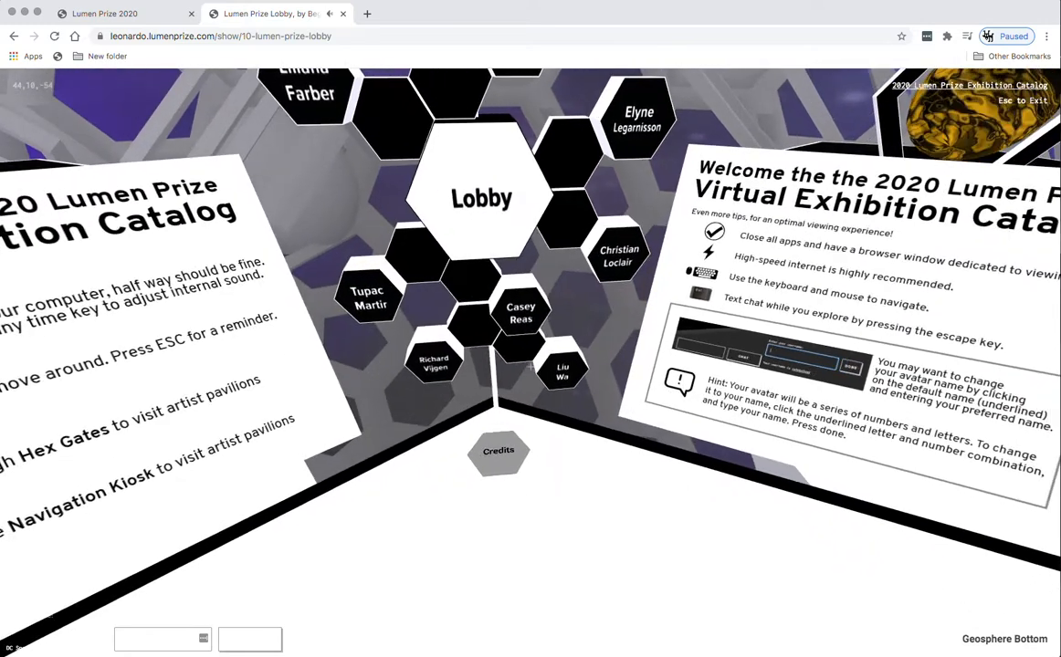
Walk through Liu Wa's pavilion until the hexagon map of artist pavilions is visible.
{"action": "left_click", "coordinate": [561, 370]}
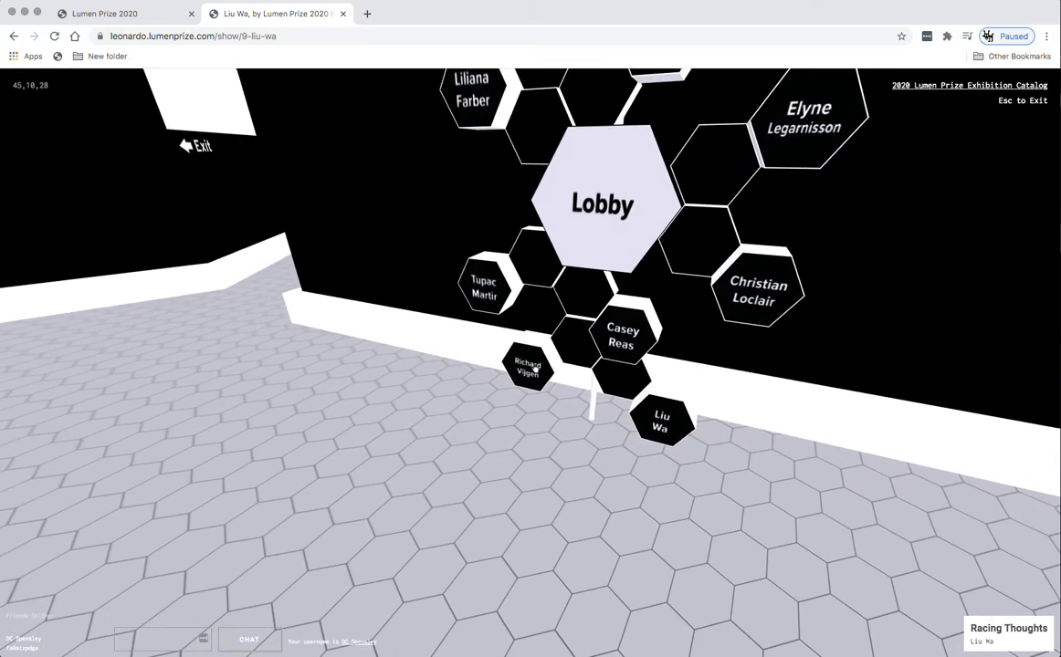
Pick Richard Vijgen's hexagon on the wall map to travel to his pavilion.
{"action": "left_click", "coordinate": [528, 367]}
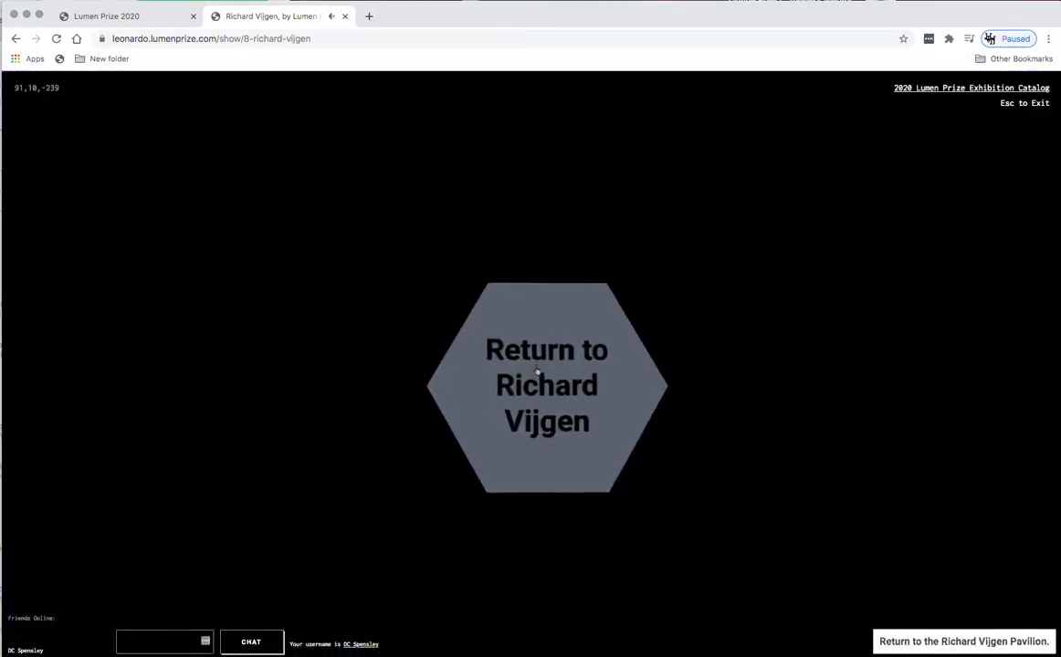
Exit through the Return portal and choose Lumen Prize Lobby from the rooms list.
{"action": "left_click", "coordinate": [547, 385]}
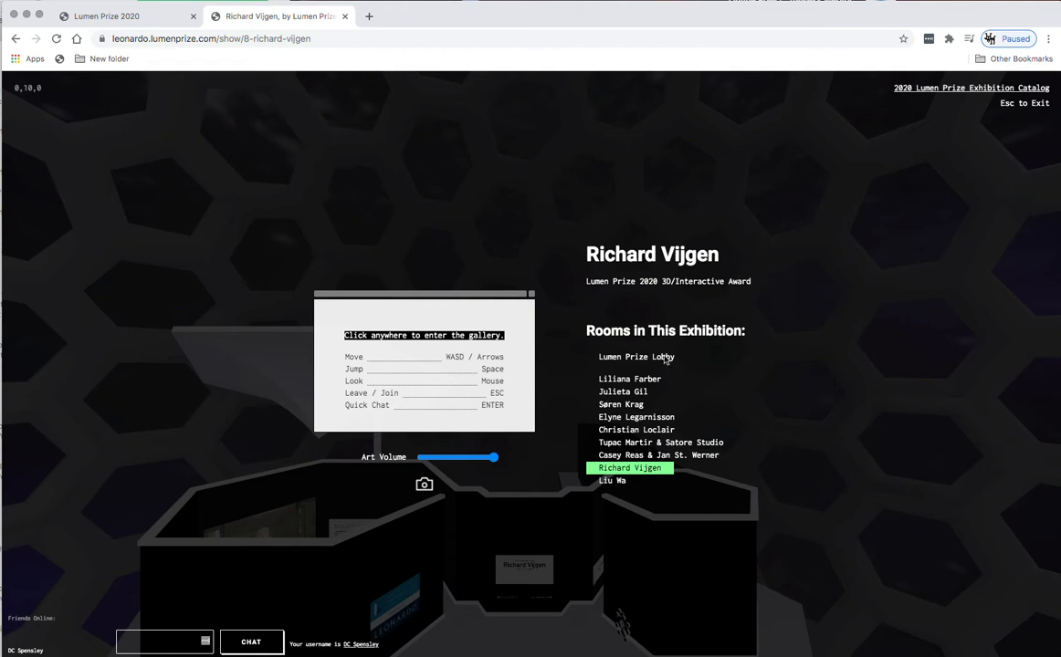
{"action": "left_click", "coordinate": [637, 357]}
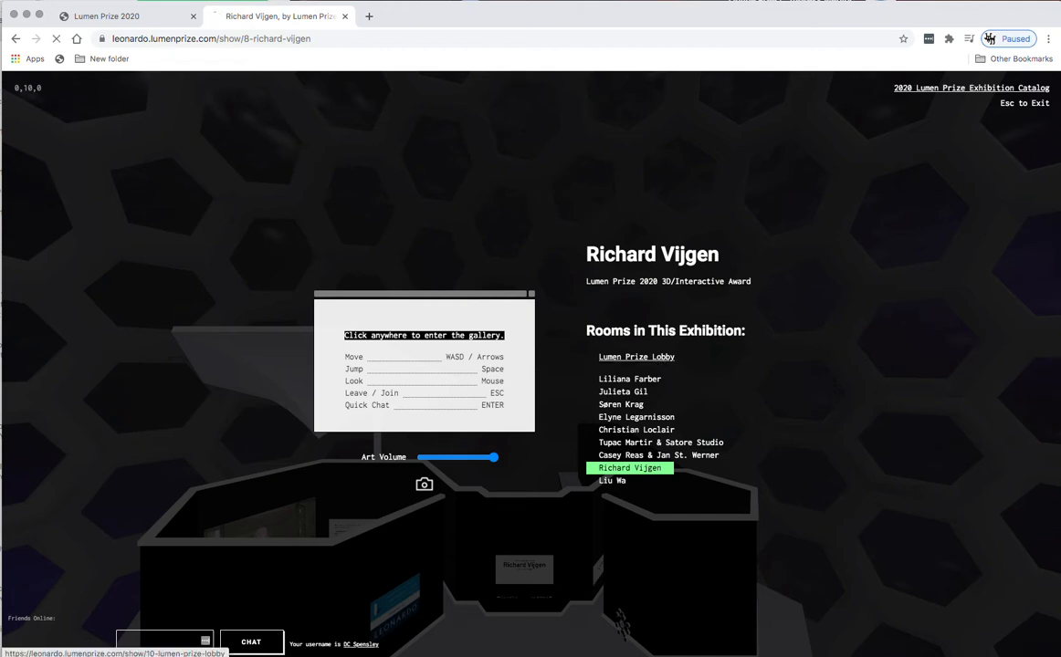
Click through the loading overlay to step into the Lumen Prize Lobby gallery.
{"action": "left_click", "coordinate": [636, 357]}
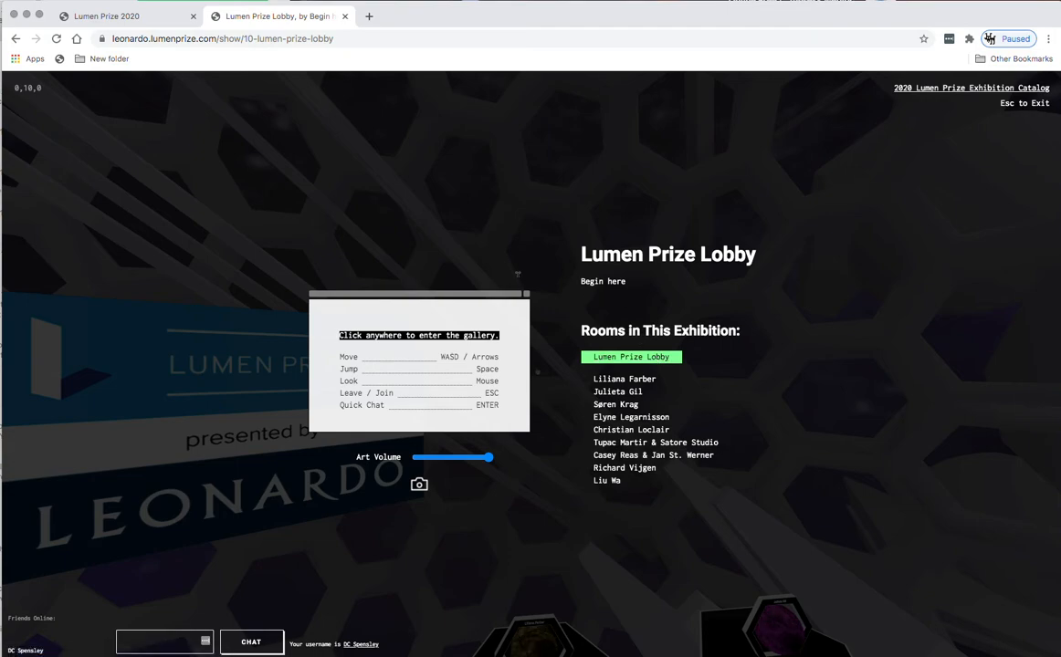
{"action": "left_click", "coordinate": [418, 335]}
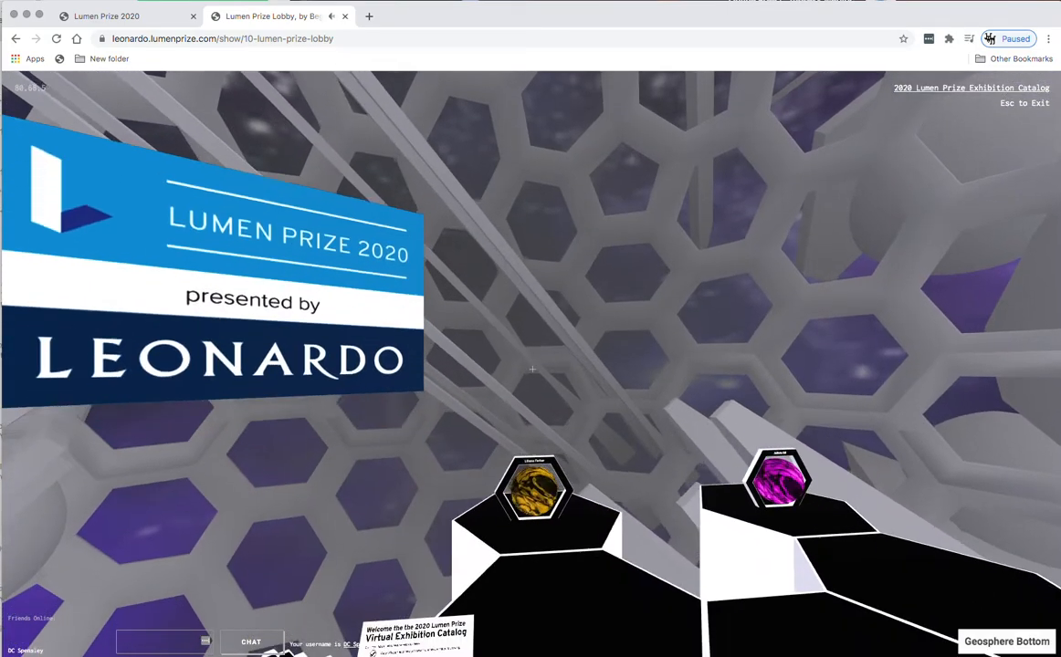